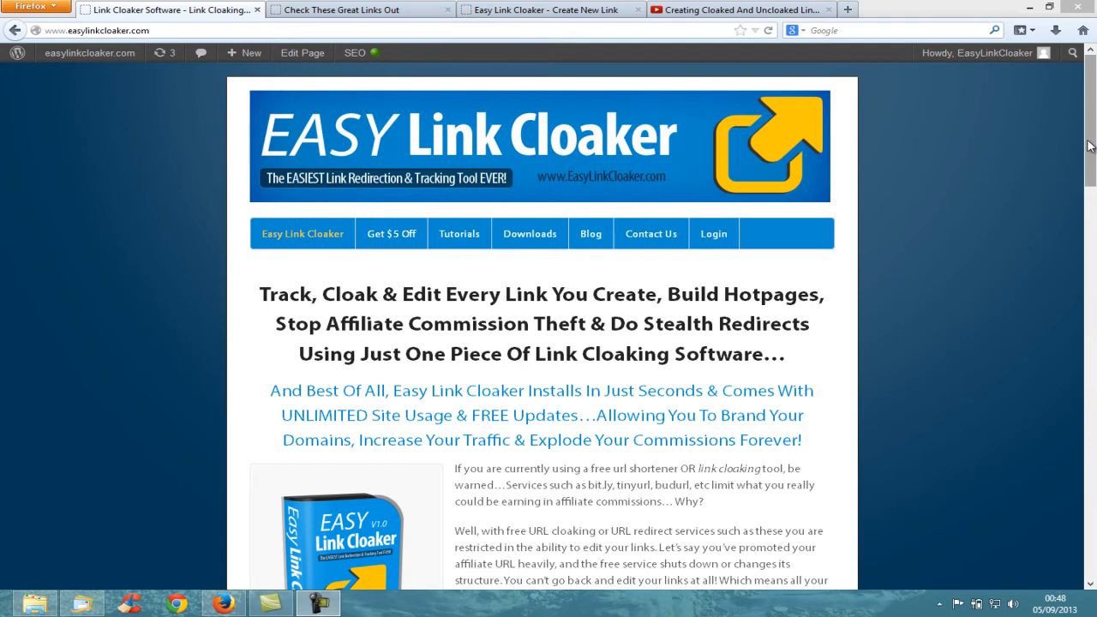
mouse_move(617, 294)
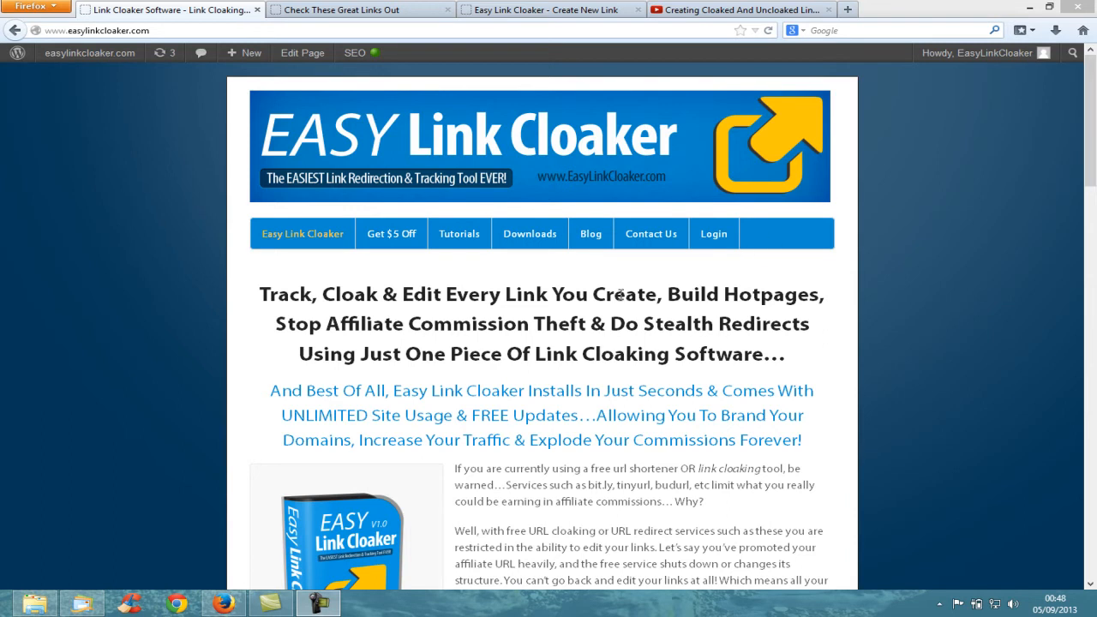
mouse_move(558, 302)
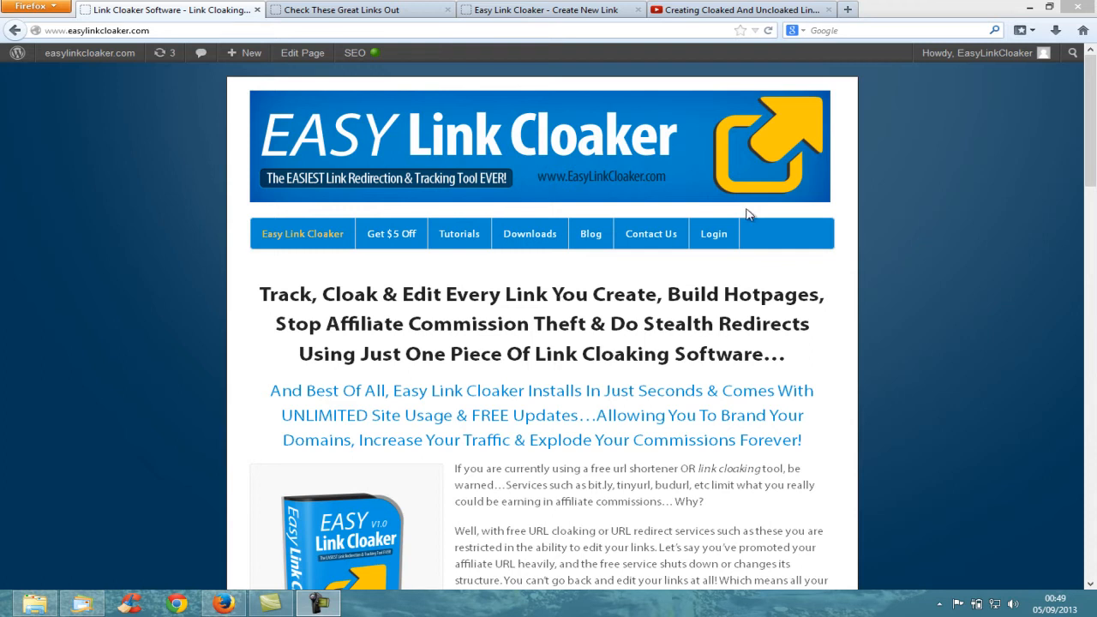
mouse_move(430, 281)
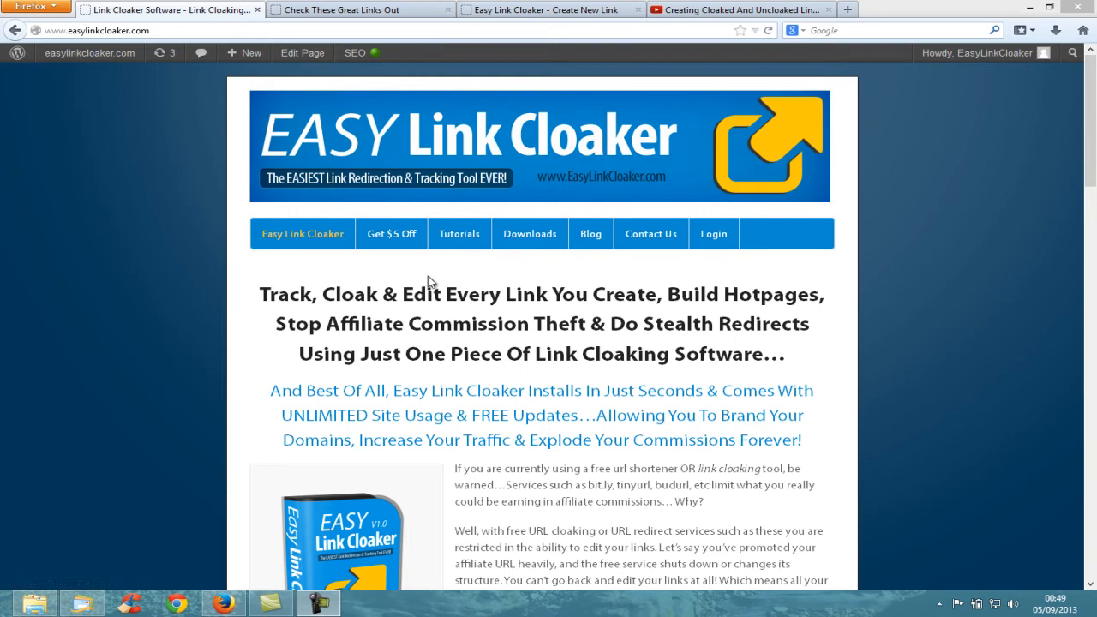
mouse_move(391, 238)
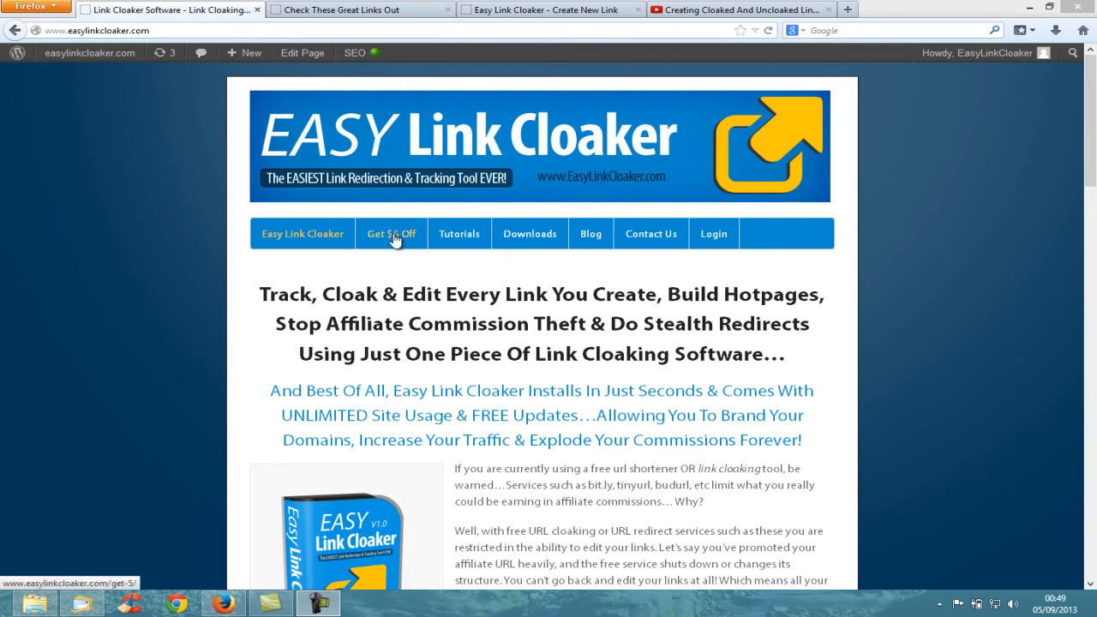
mouse_move(565, 264)
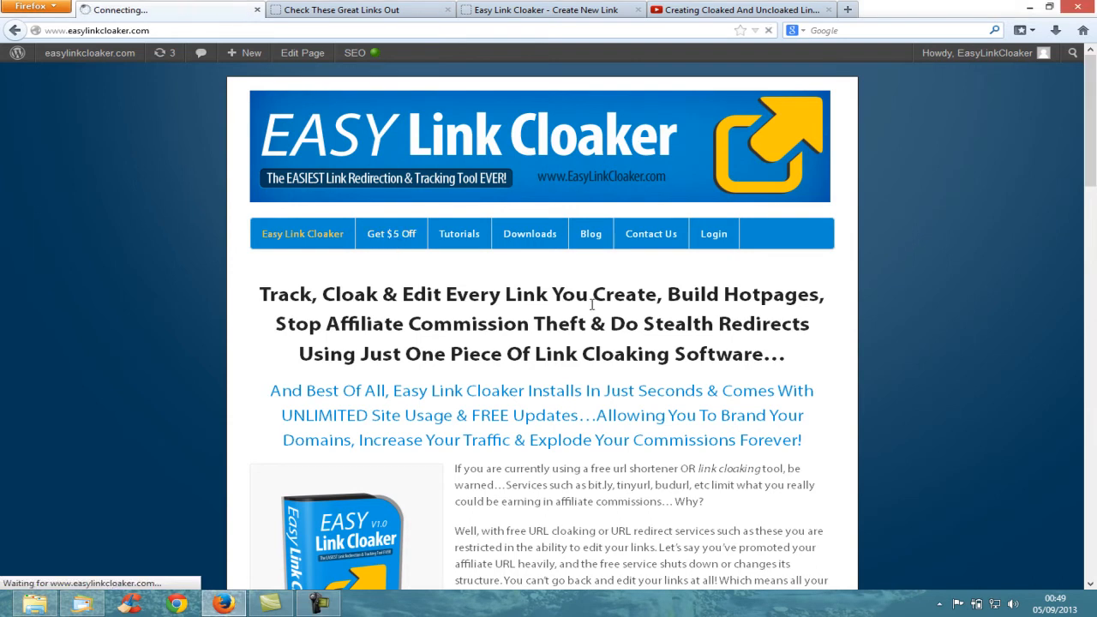
- View the Get $5 Off page describing the Facebook-like discount unlock offer
left_click(391, 233)
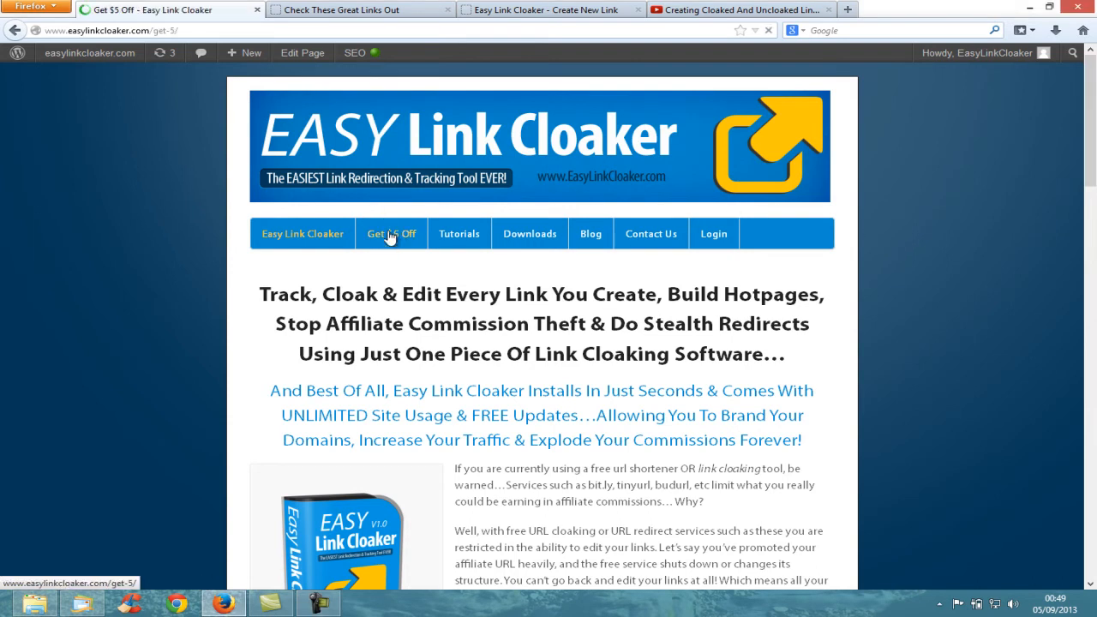
left_click(391, 233)
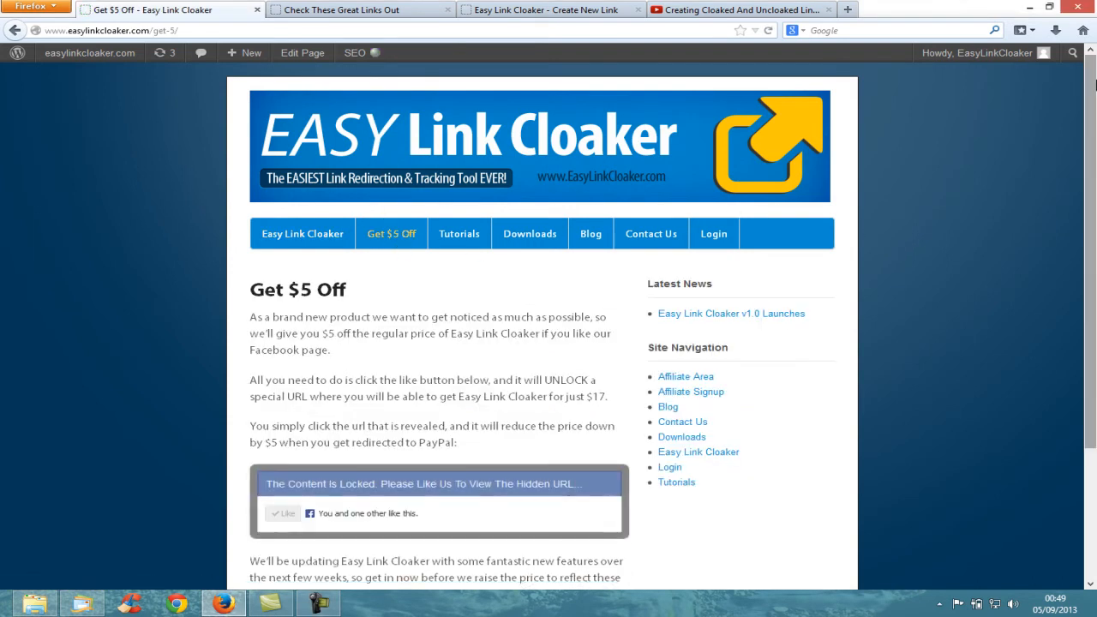
scroll("down", 3)
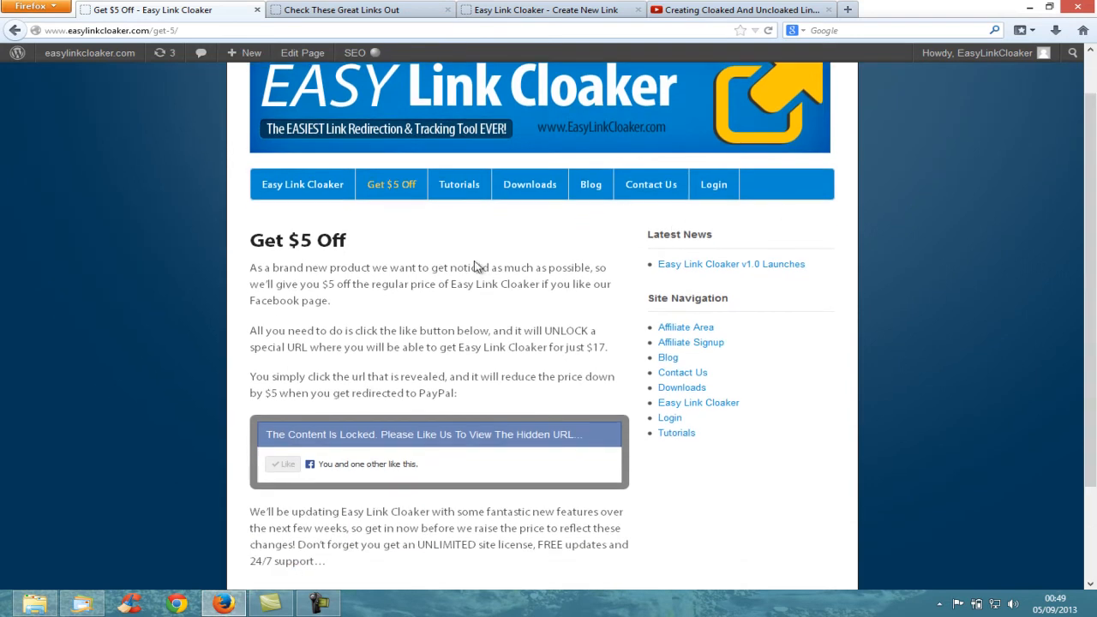
mouse_move(308, 432)
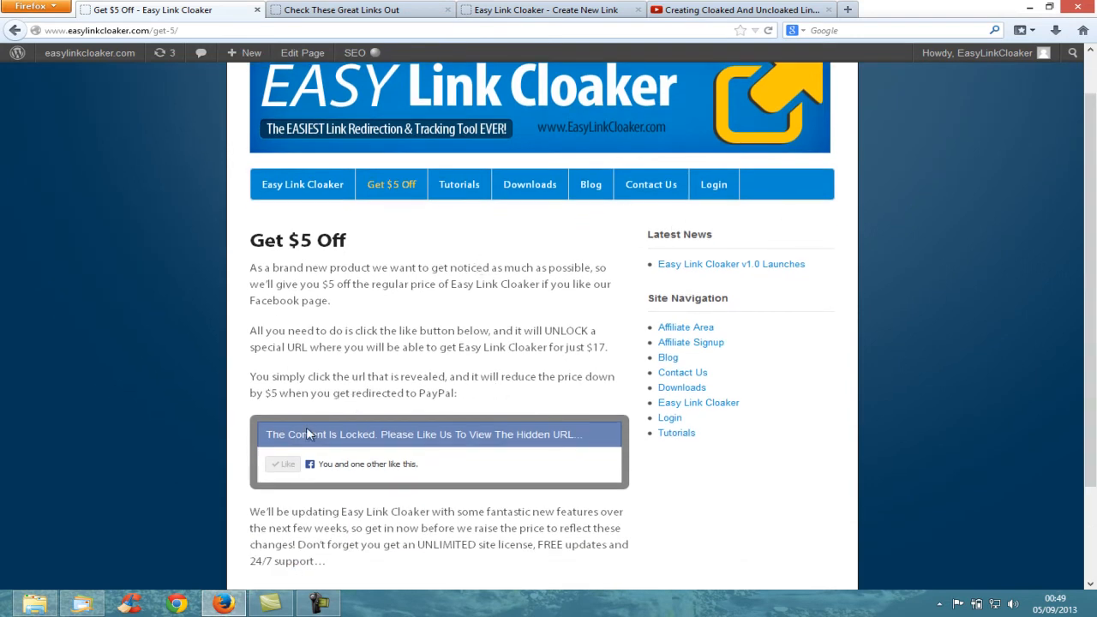
mouse_move(393, 462)
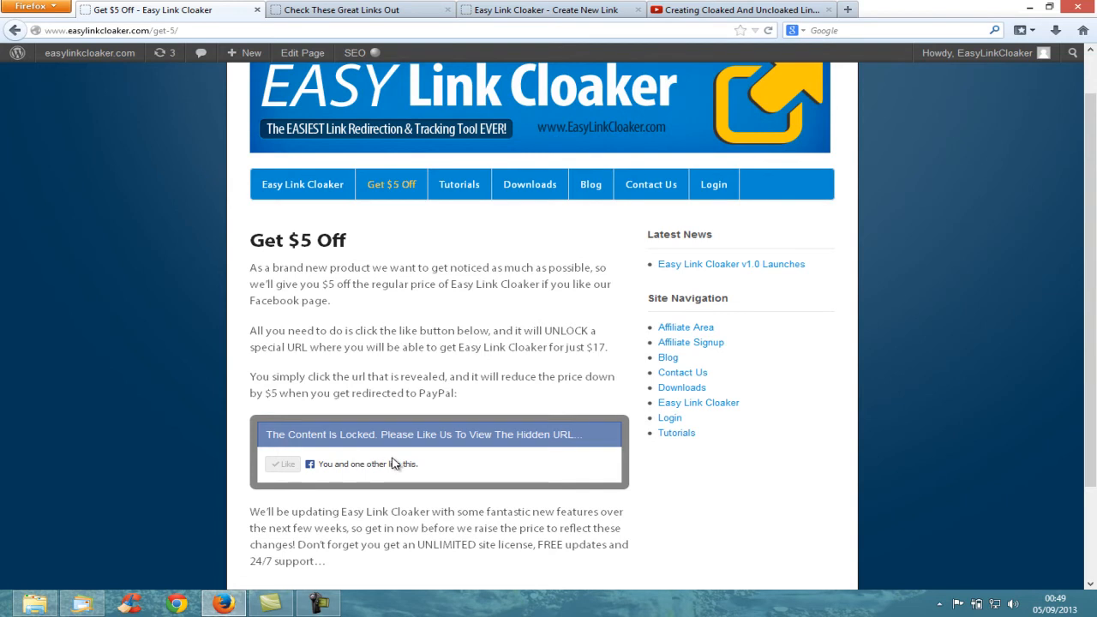
mouse_move(341, 458)
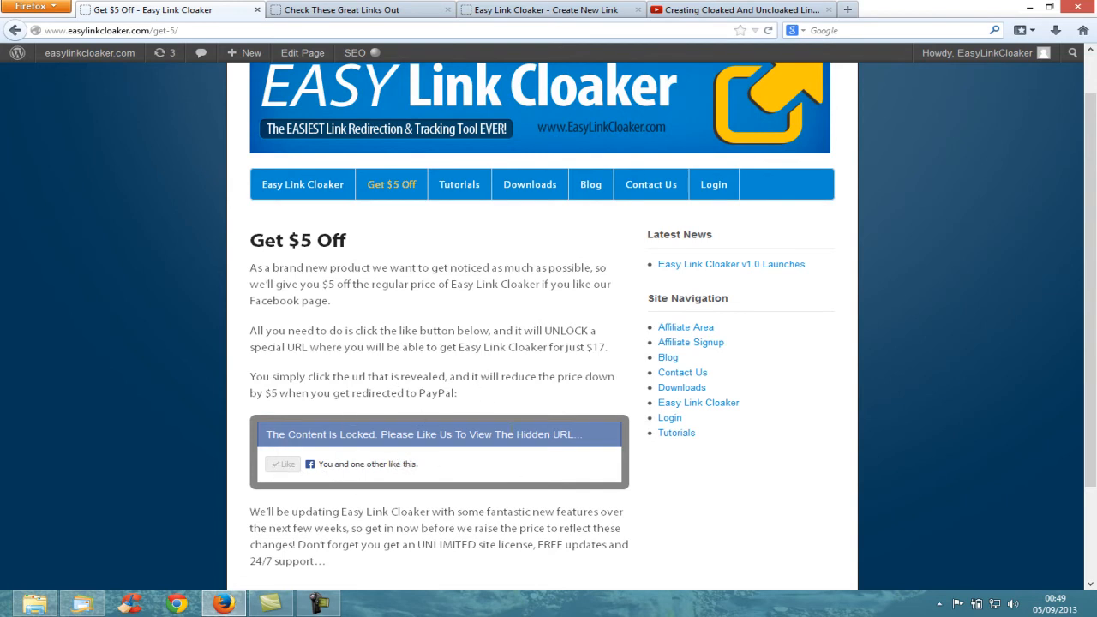
mouse_move(474, 267)
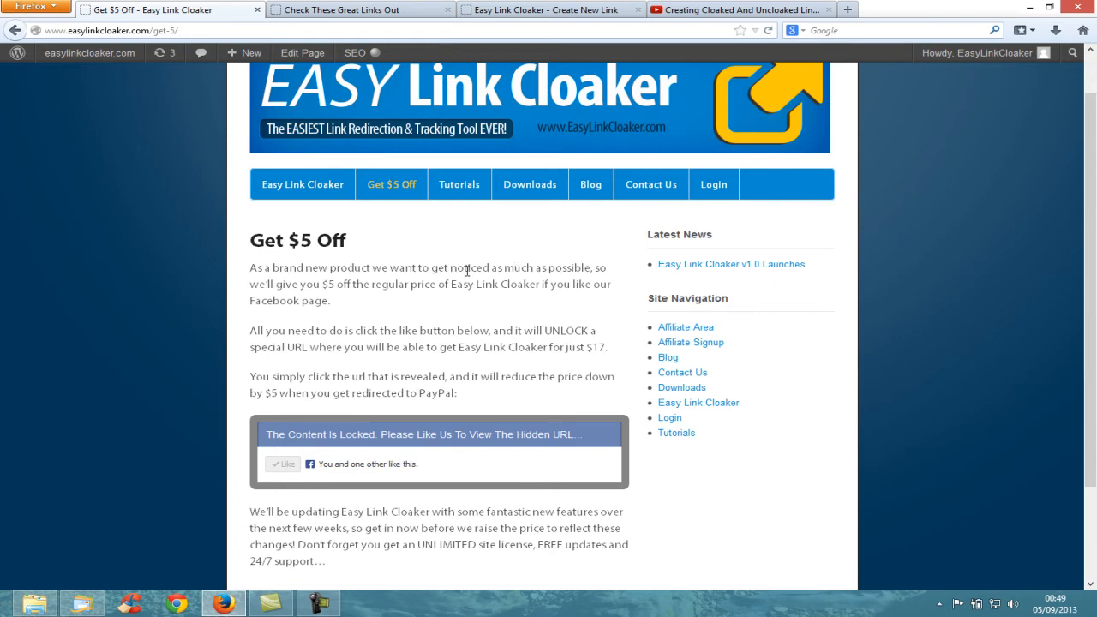
mouse_move(574, 284)
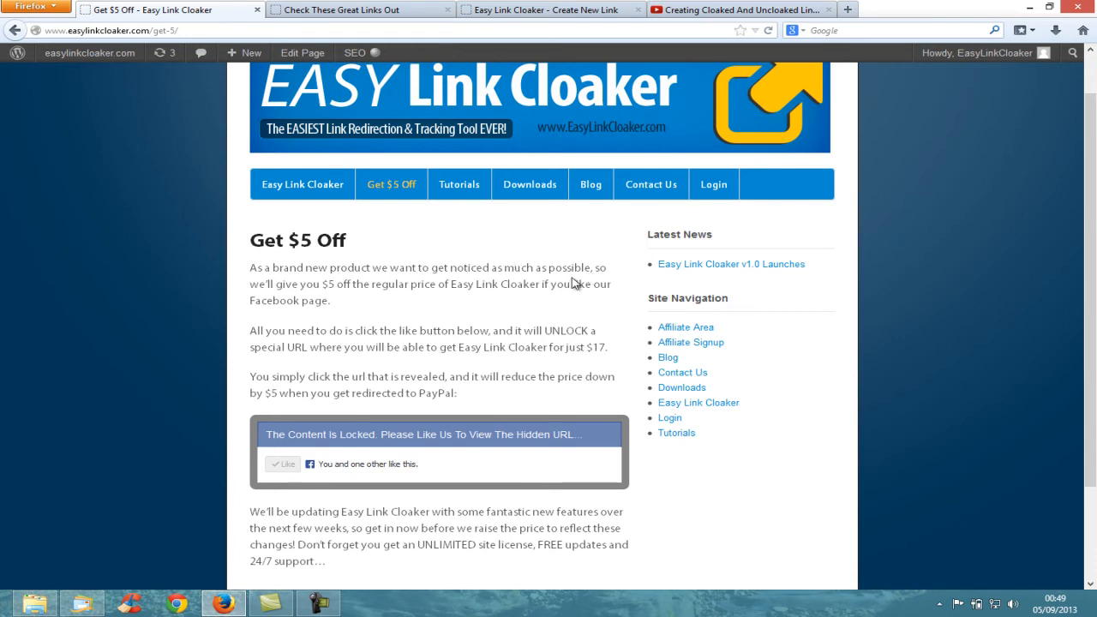
- View the Affiliate Area page with personal affiliate URL, stats and PayPal details form
left_click(685, 326)
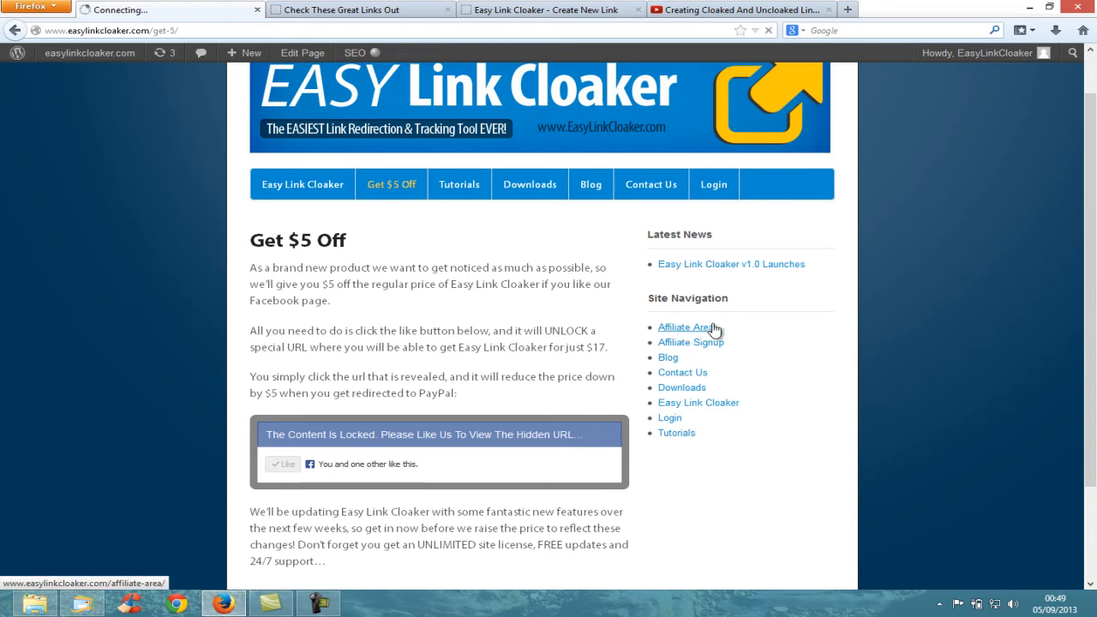
left_click(685, 327)
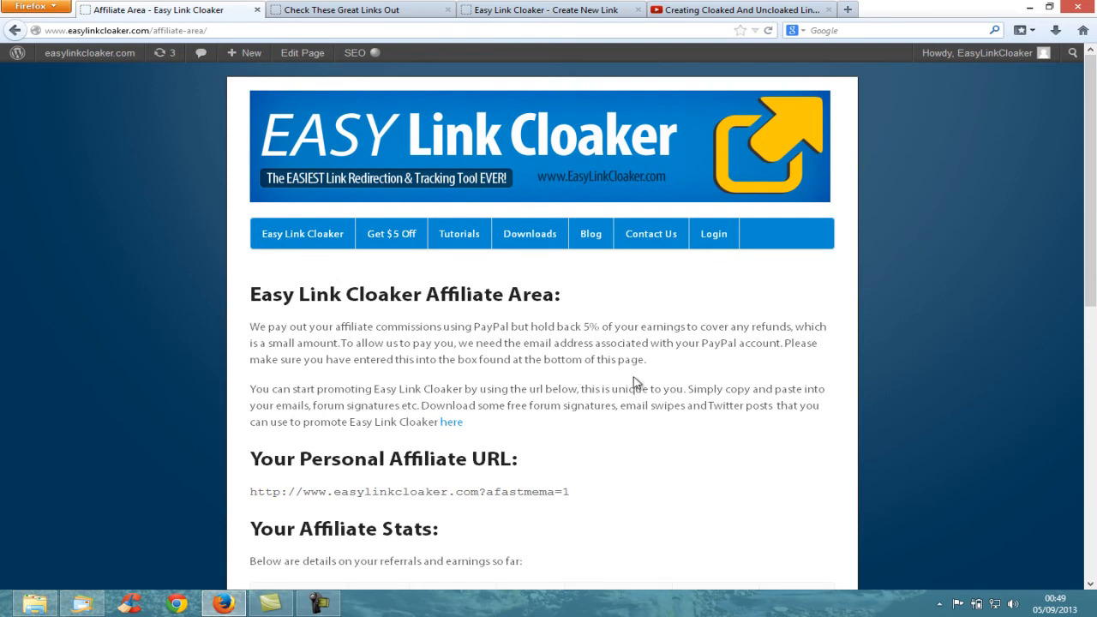
scroll("down", 3)
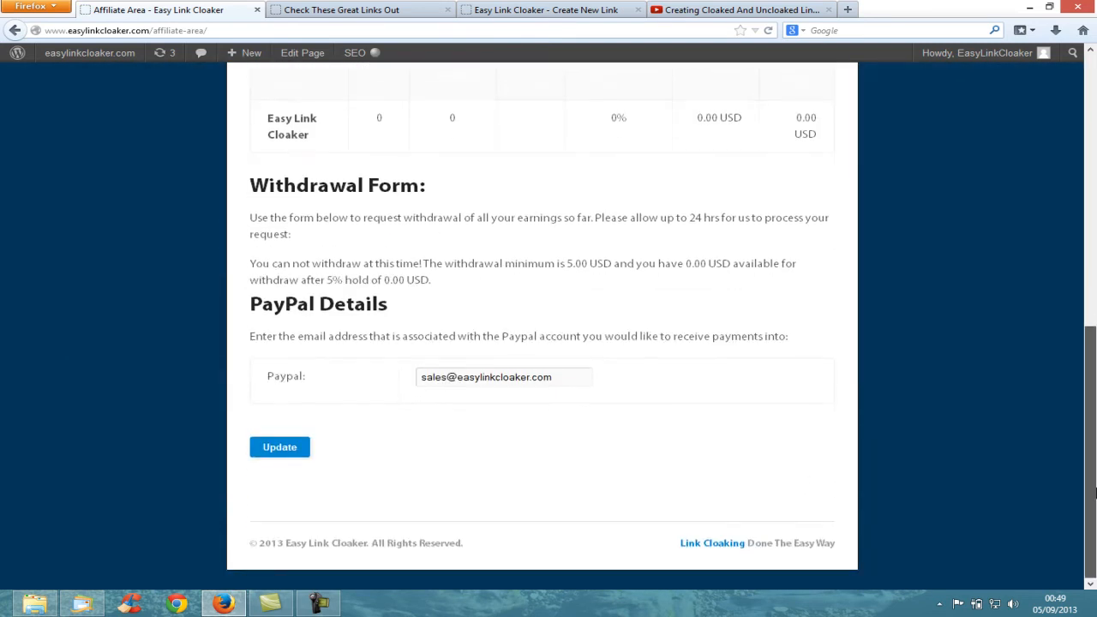
scroll("down", 3)
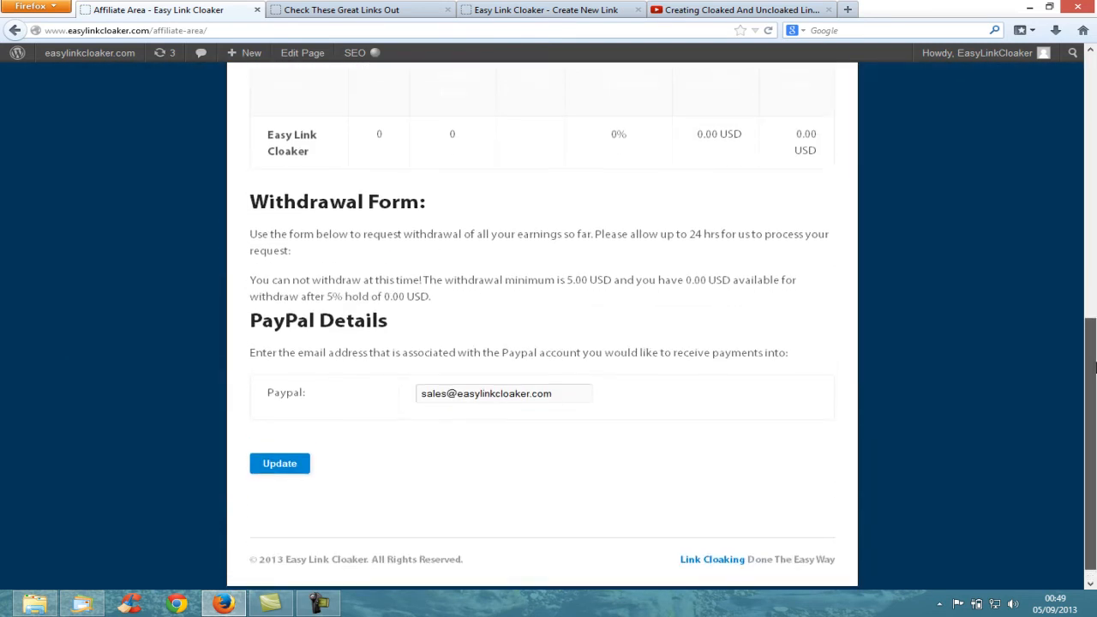
scroll("up", 3)
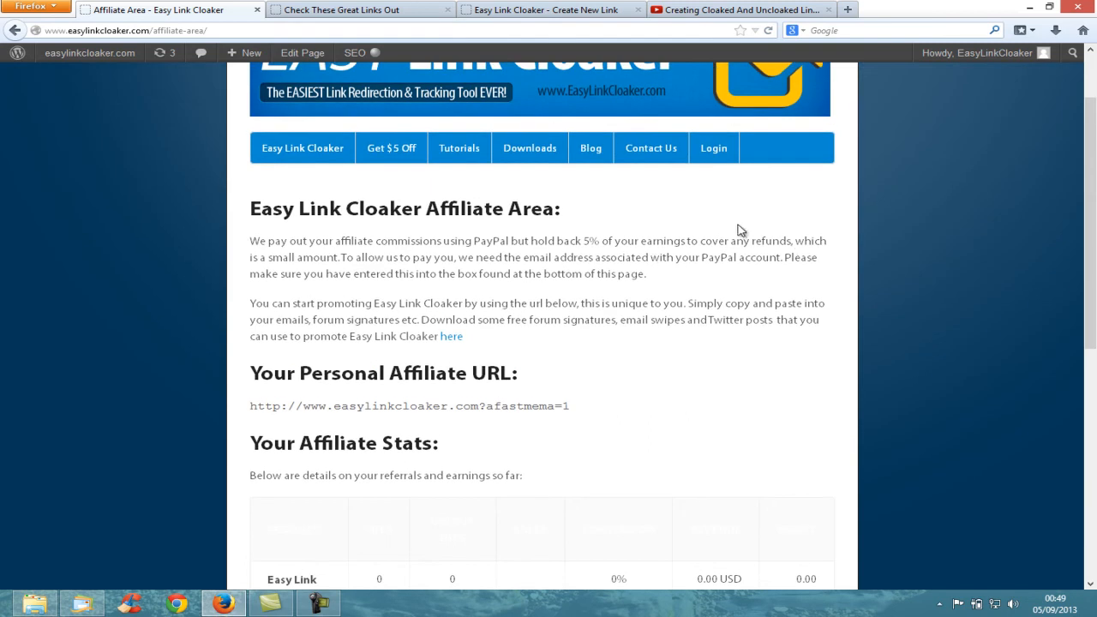
mouse_move(974, 151)
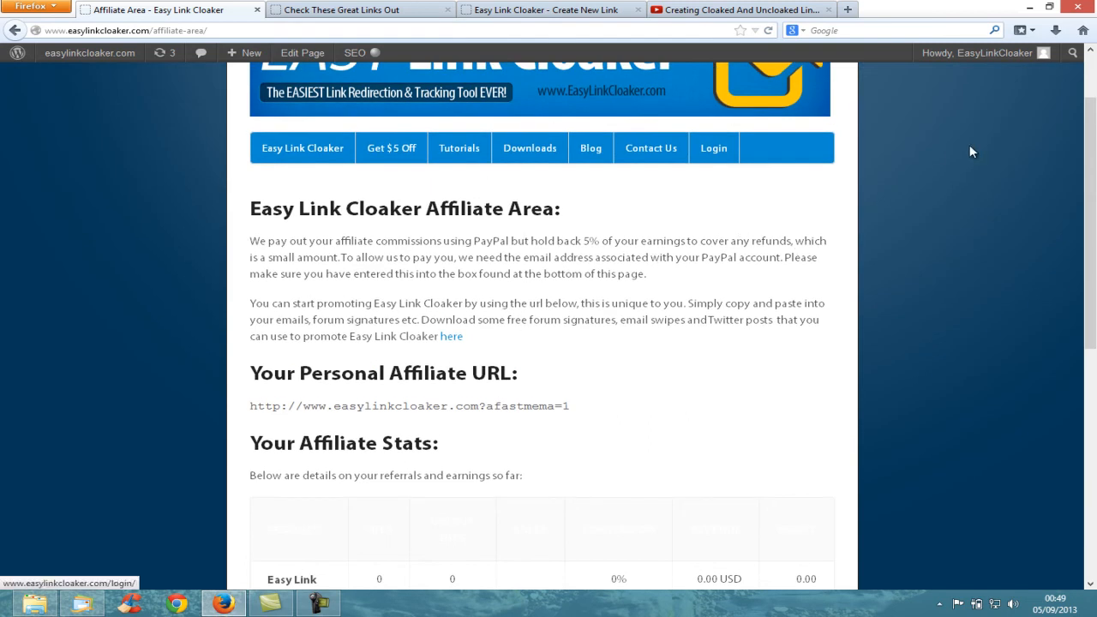
scroll("up", 3)
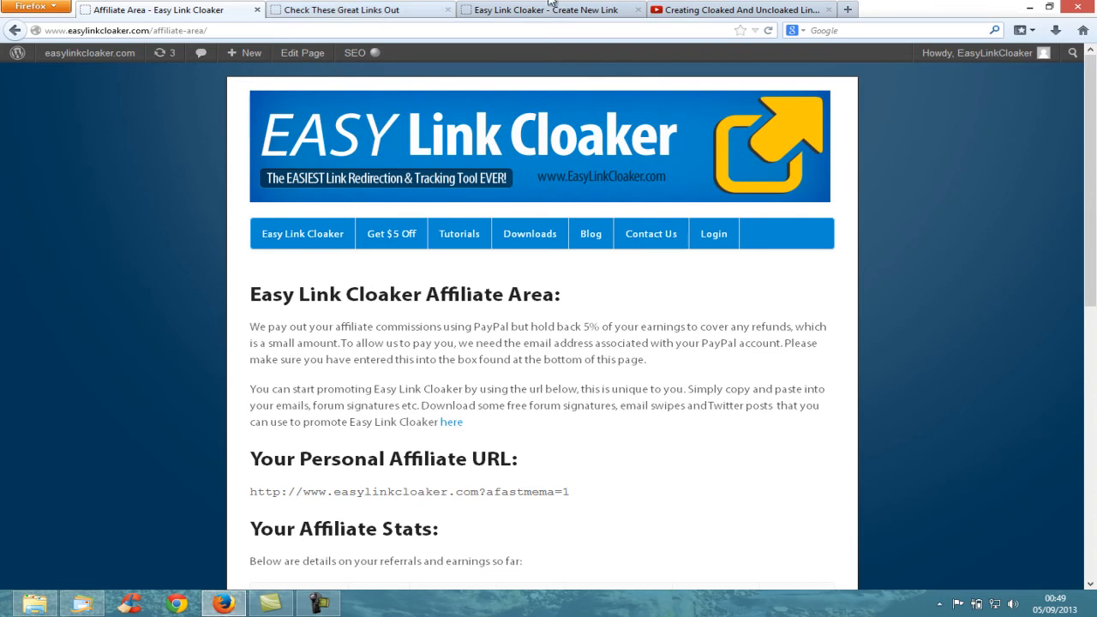
- Show the empty Create New Link admin form in its browser tab
left_click(548, 10)
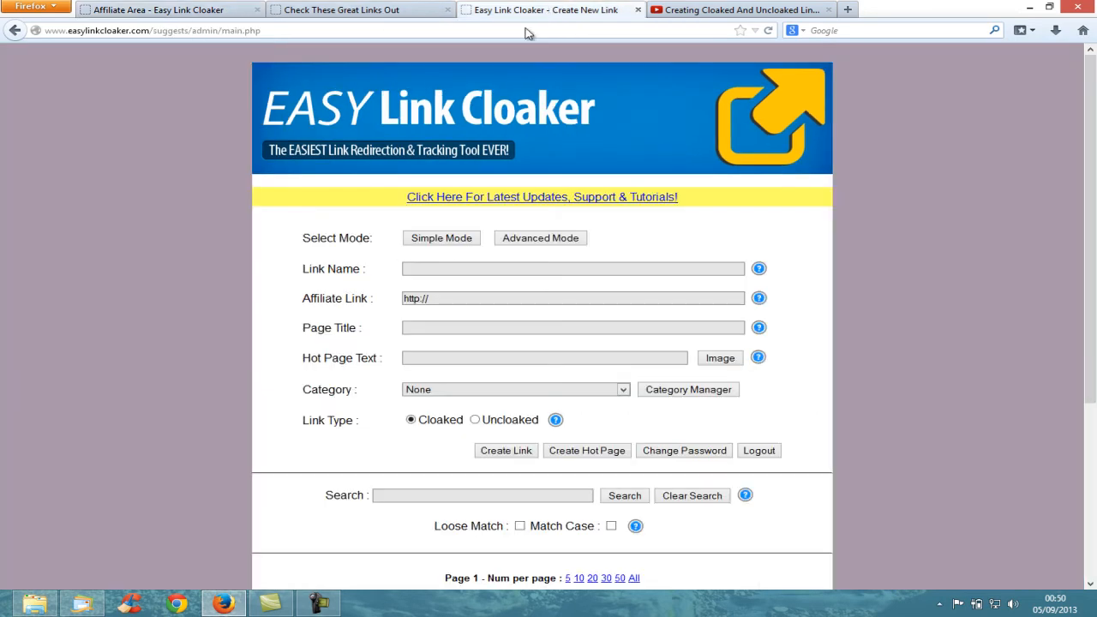
mouse_move(429, 283)
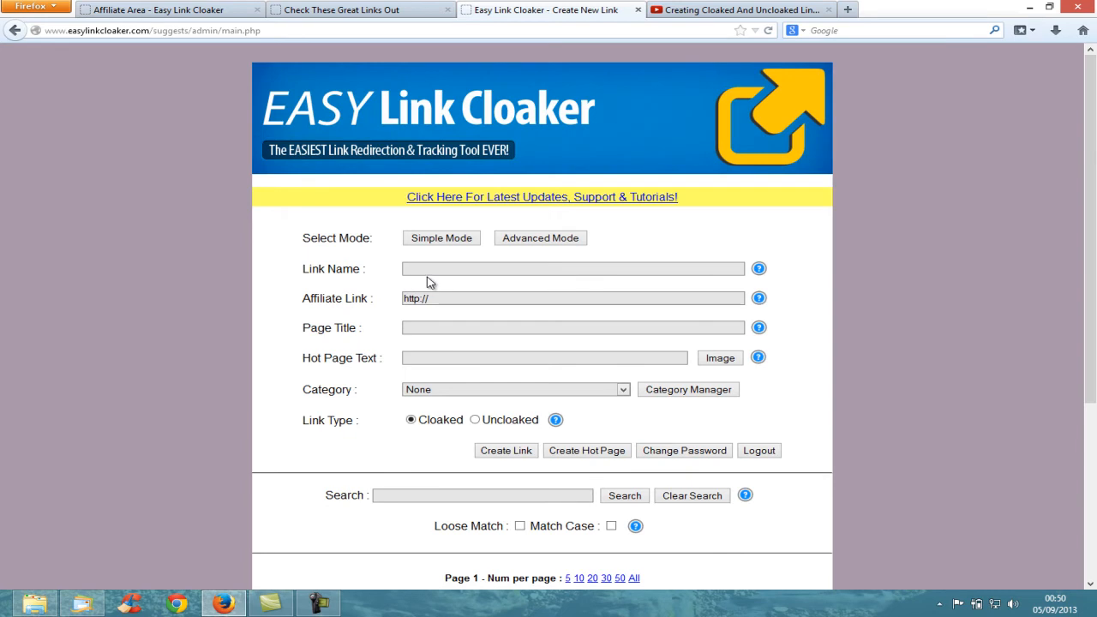
mouse_move(452, 272)
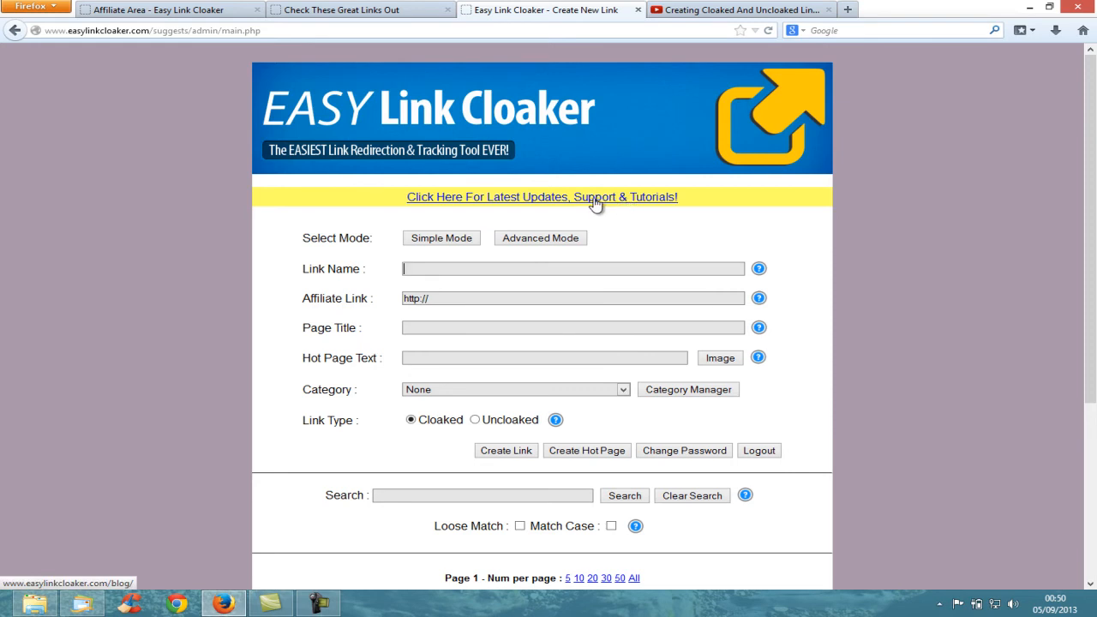
mouse_move(576, 206)
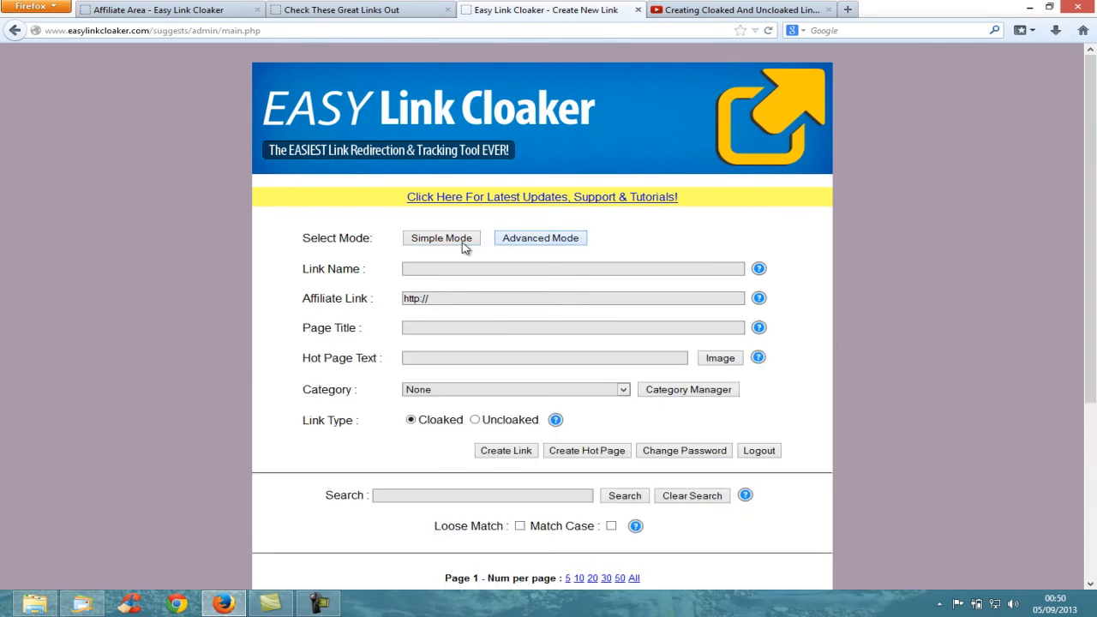
- Review the table of five existing links; a Select Services to Share With popup appears
scroll("down", 3)
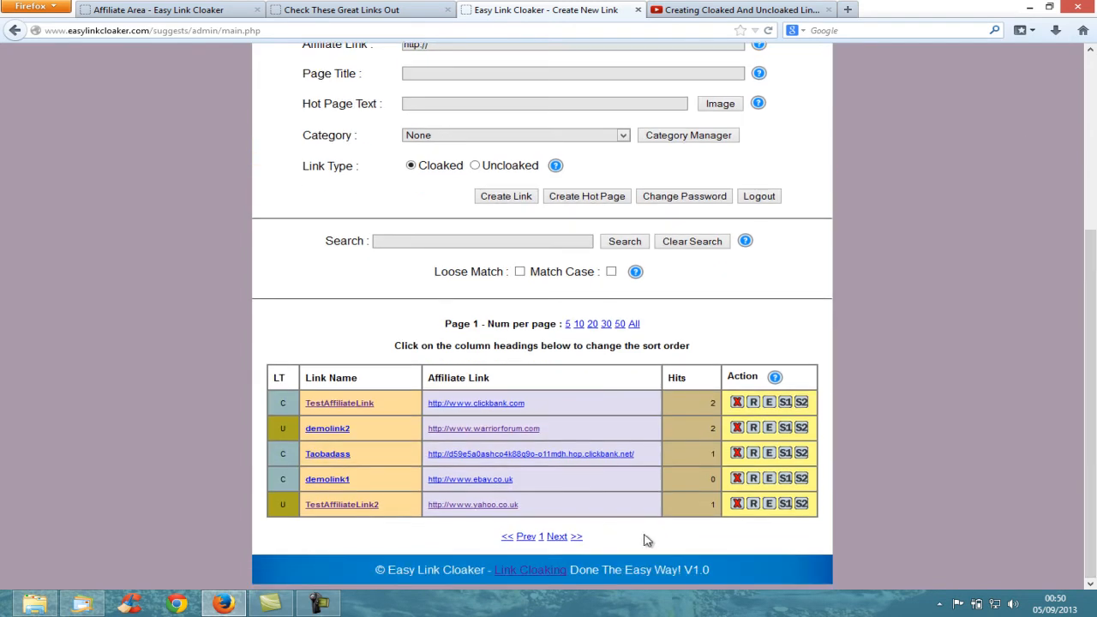
mouse_move(569, 322)
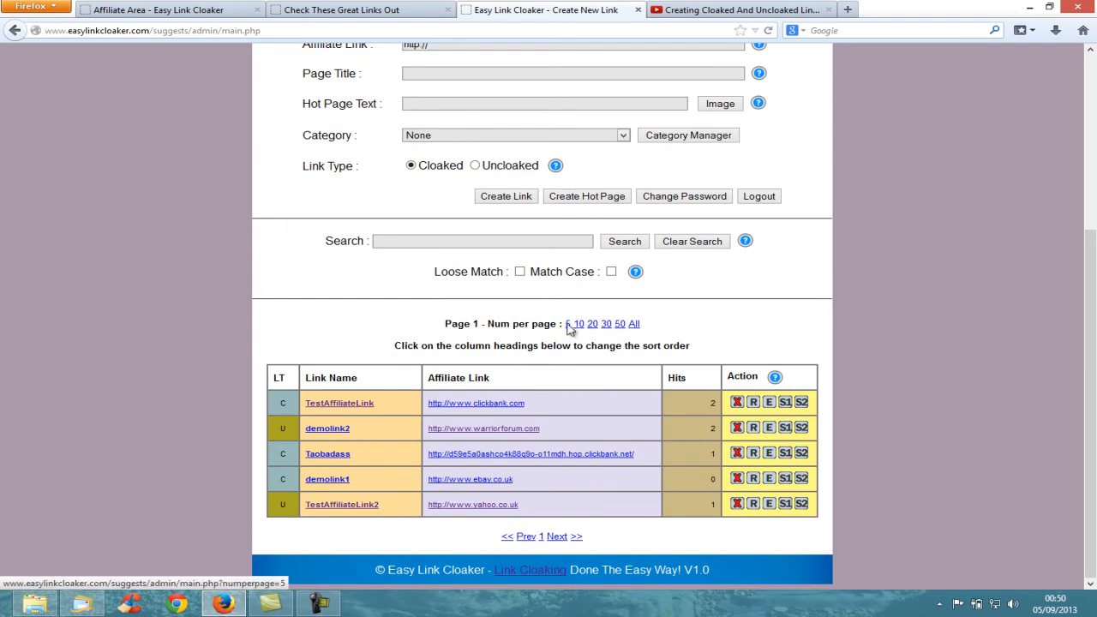
mouse_move(538, 290)
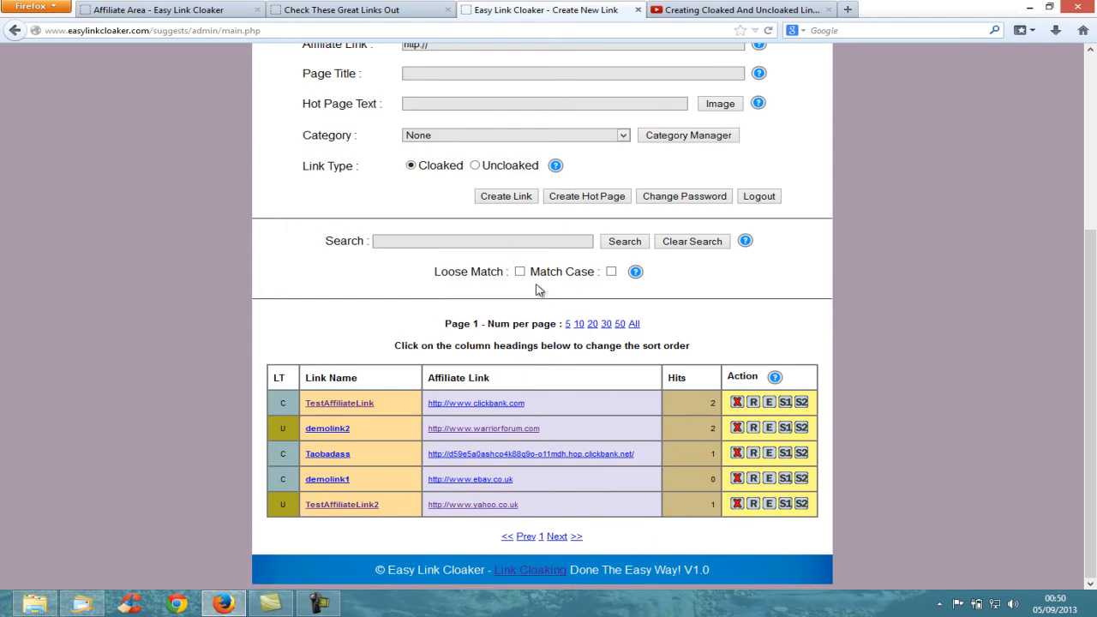
mouse_move(768, 401)
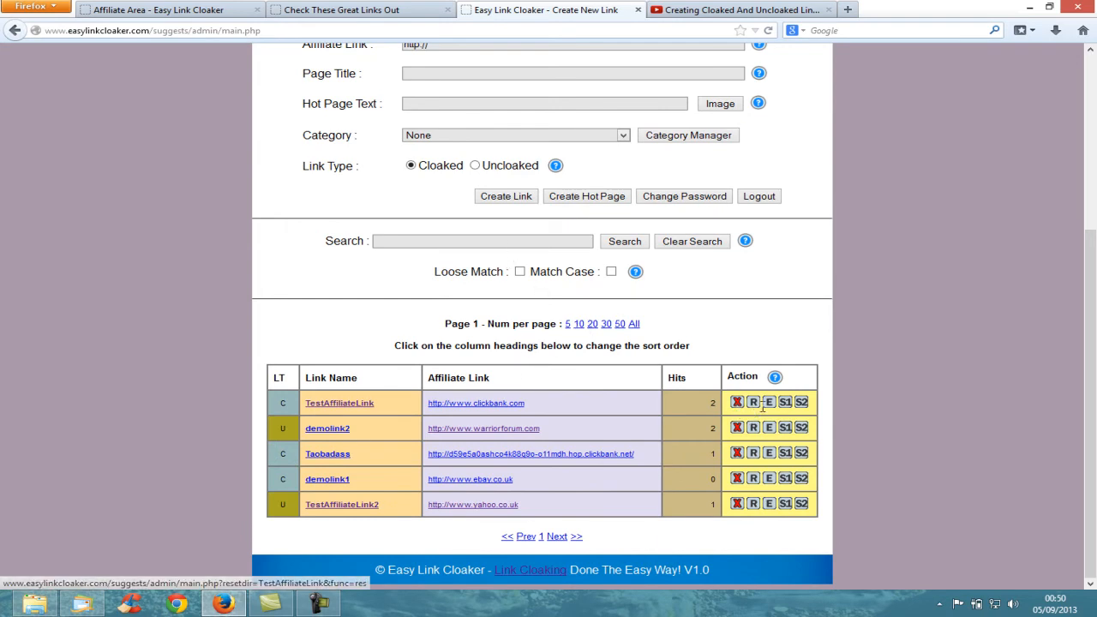
left_click(785, 401)
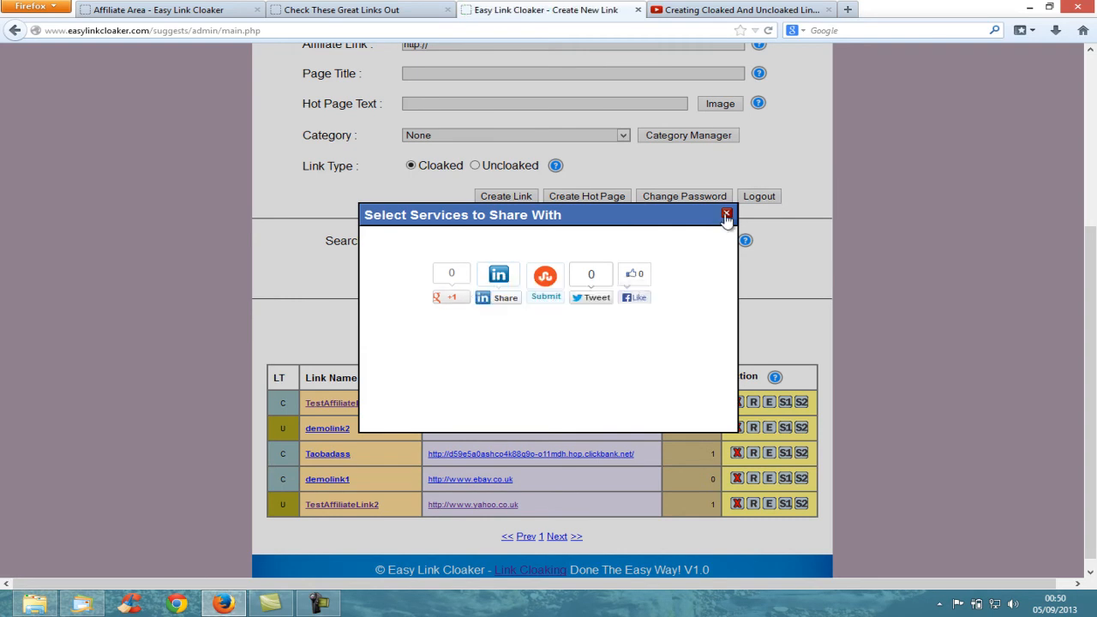
left_click(727, 214)
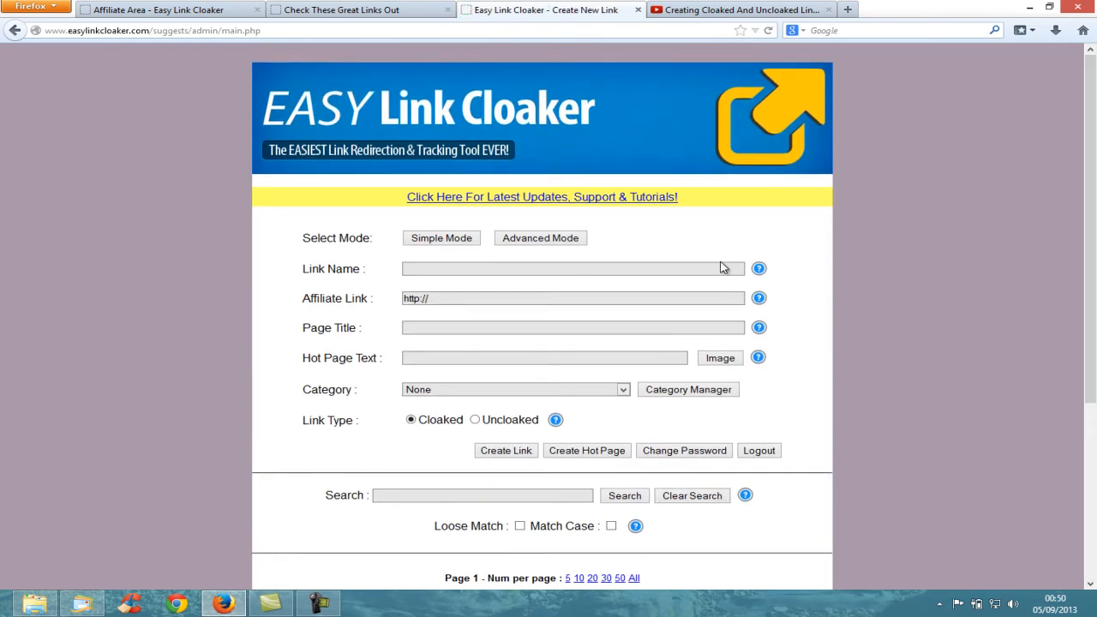
left_click(566, 267)
type("TestAffiliateLink")
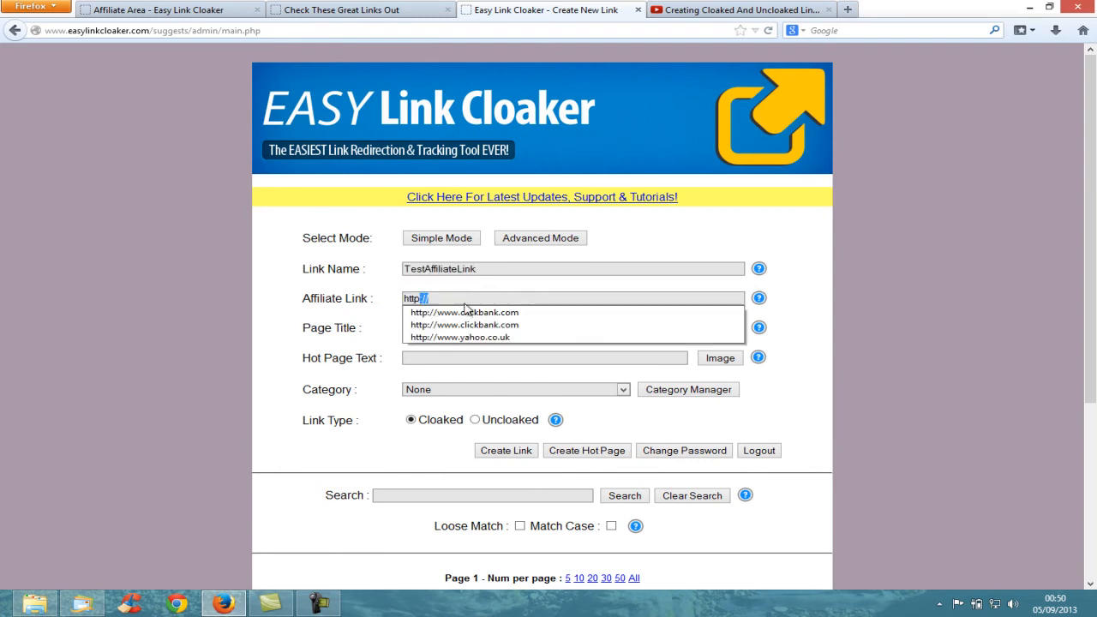
left_click(464, 326)
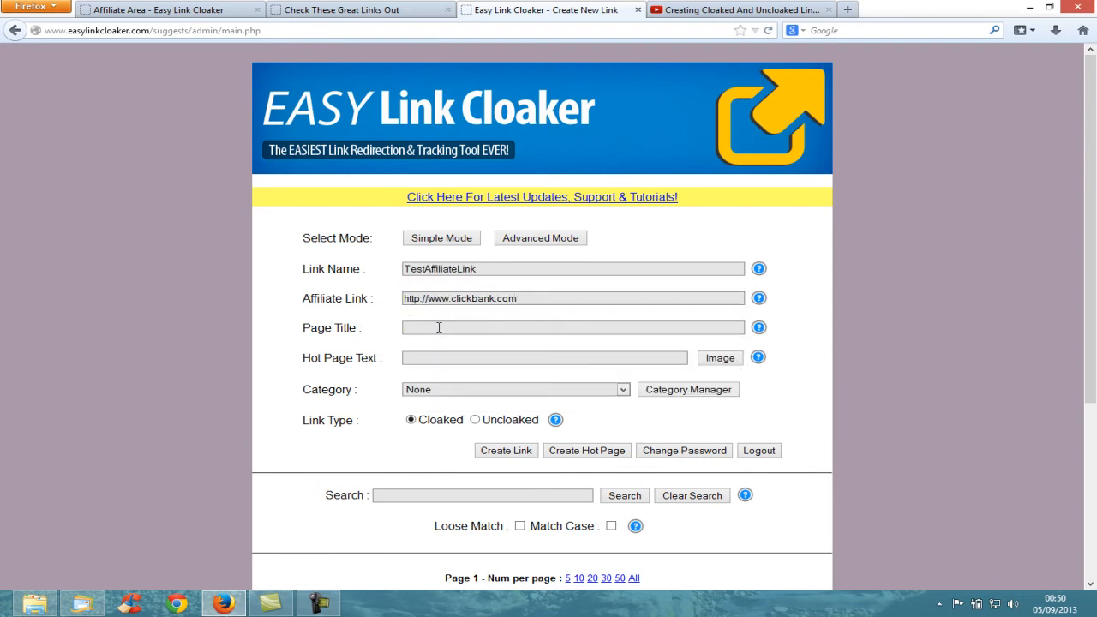
type("Clickbank")
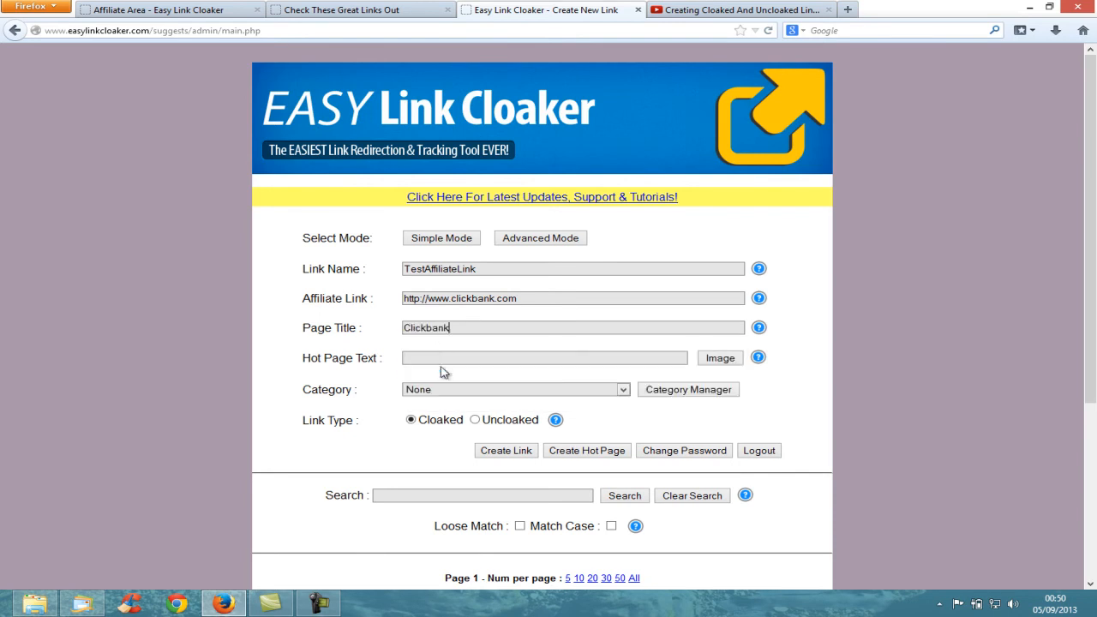
mouse_move(573, 408)
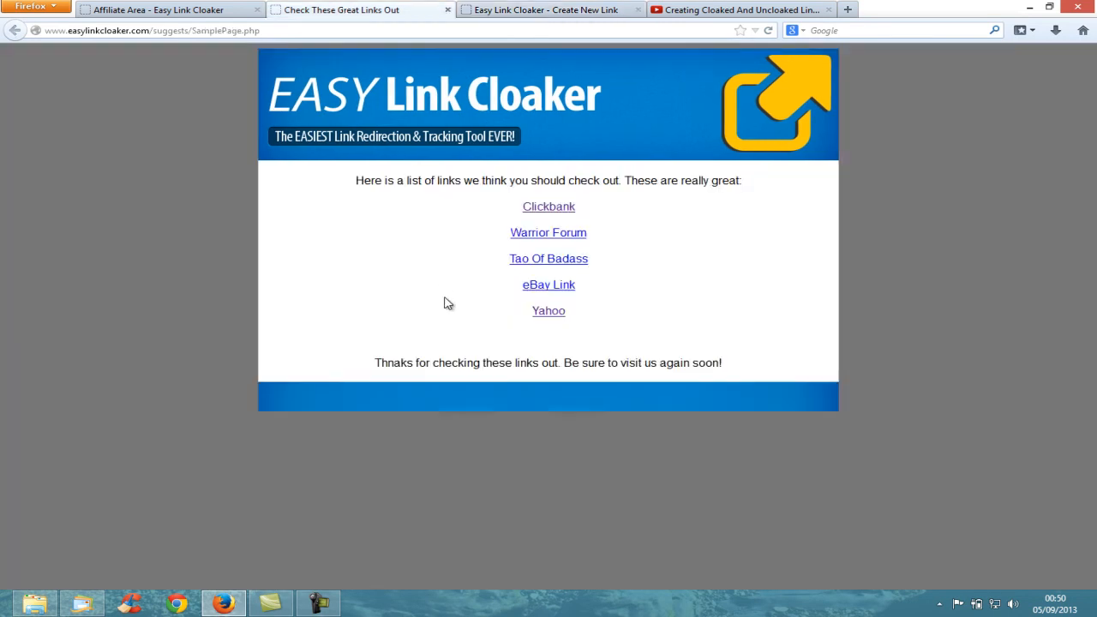
mouse_move(524, 284)
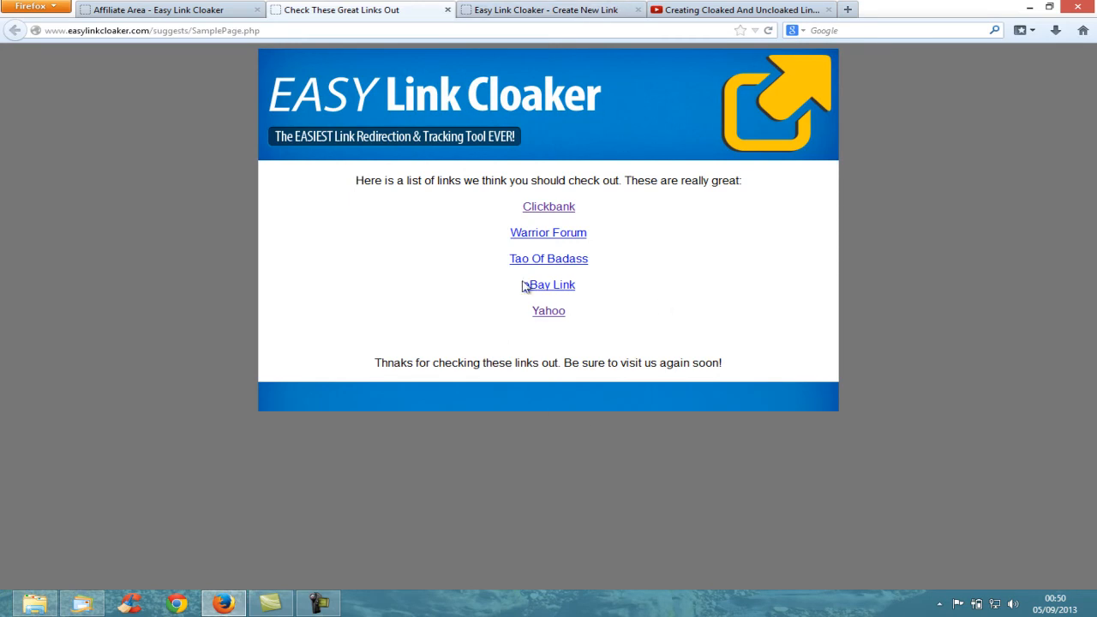
mouse_move(470, 240)
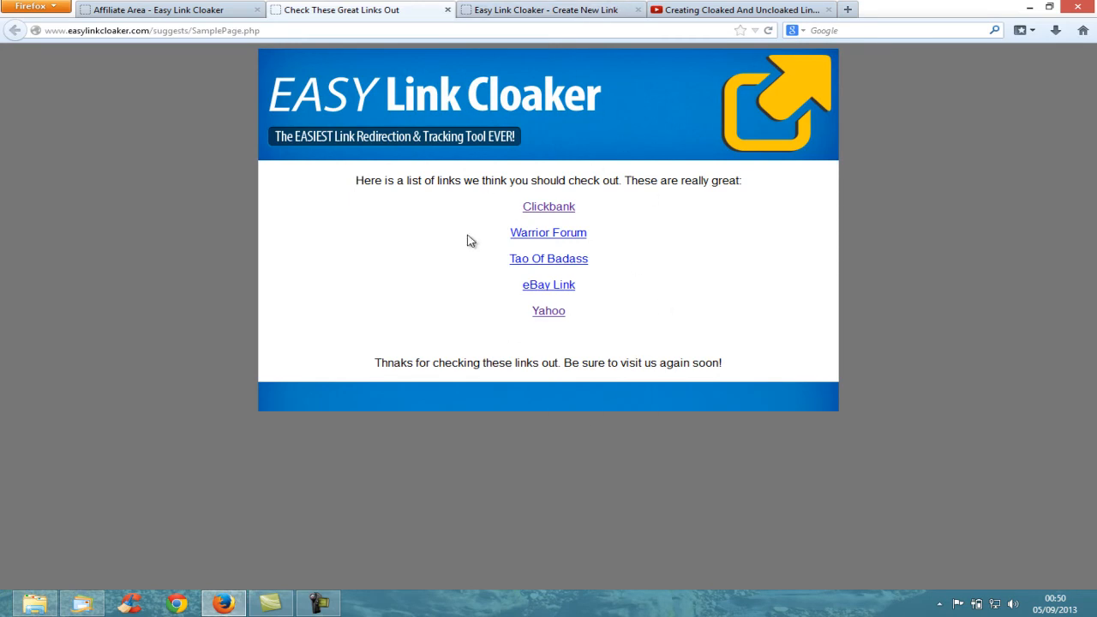
mouse_move(528, 195)
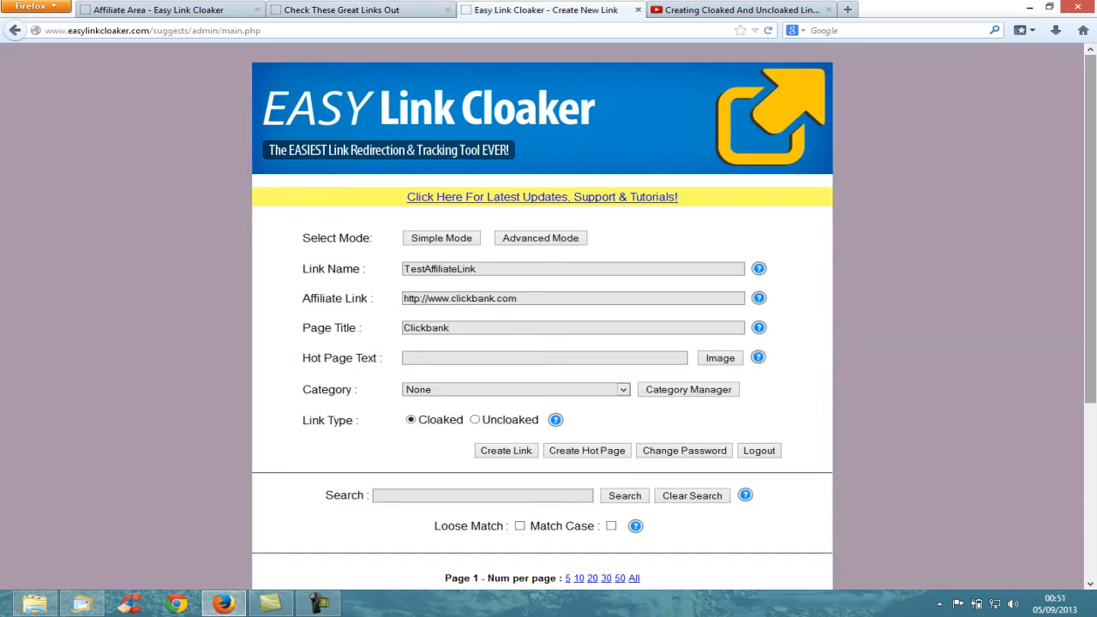
left_click(351, 10)
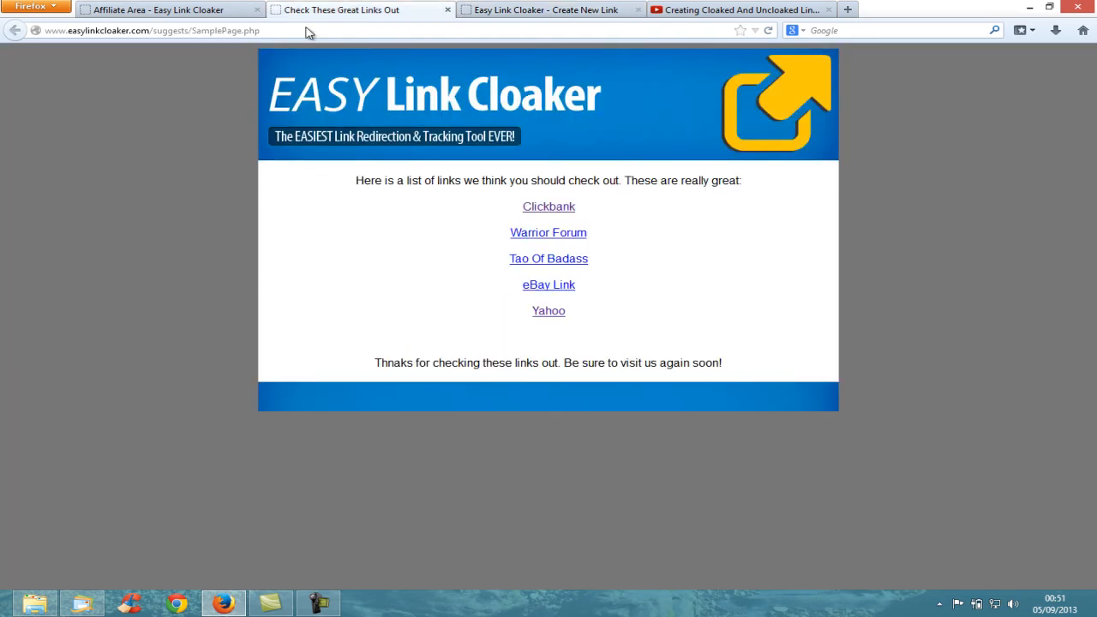
mouse_move(548, 257)
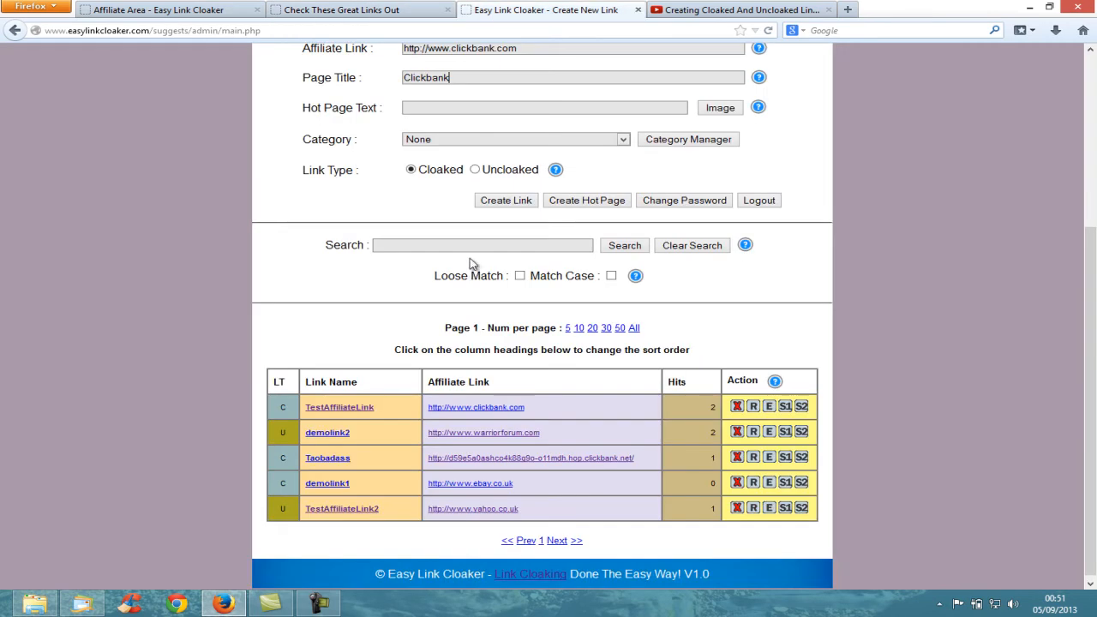
- Set Hot Page Text to Clickbank and Category to Another Category, leaving Cloaked selected
scroll("up", 3)
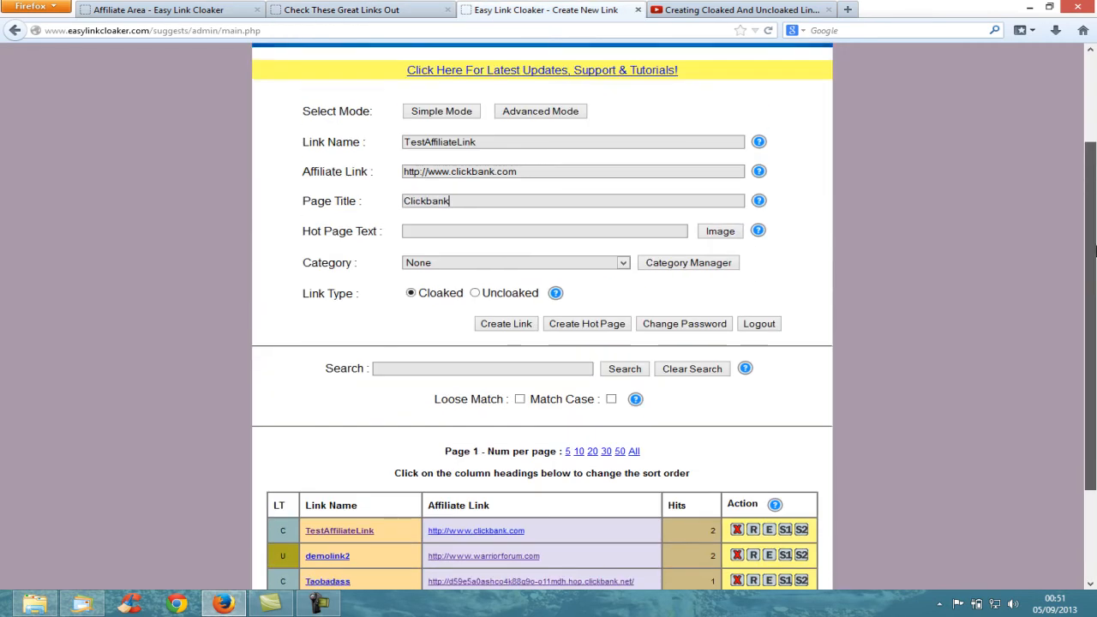
left_click(545, 239)
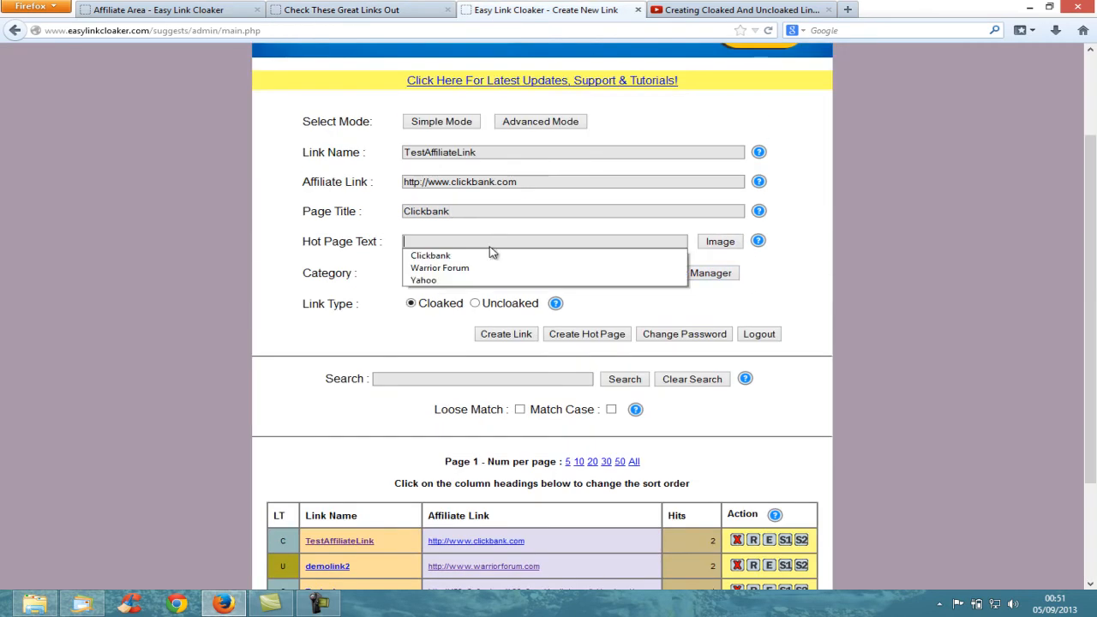
left_click(430, 255)
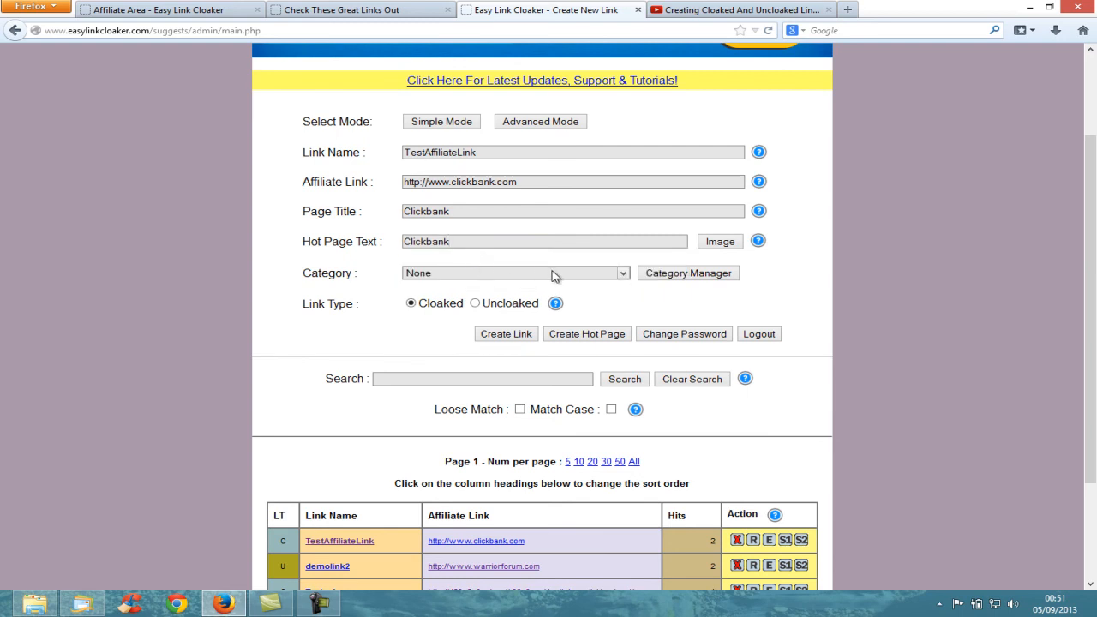
left_click(515, 273)
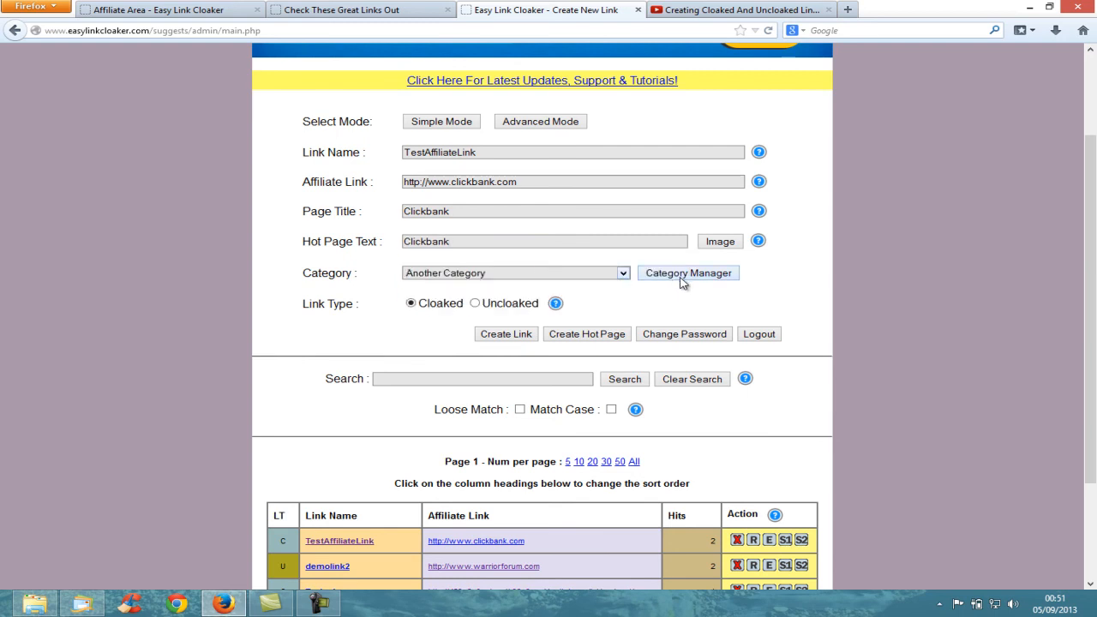
mouse_move(444, 319)
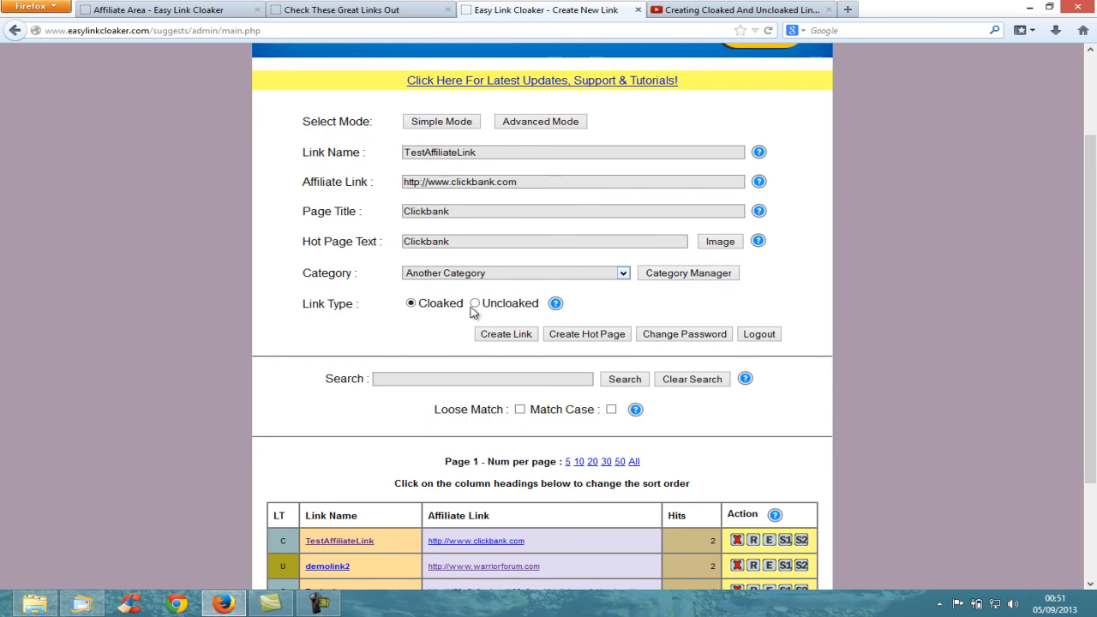
mouse_move(431, 306)
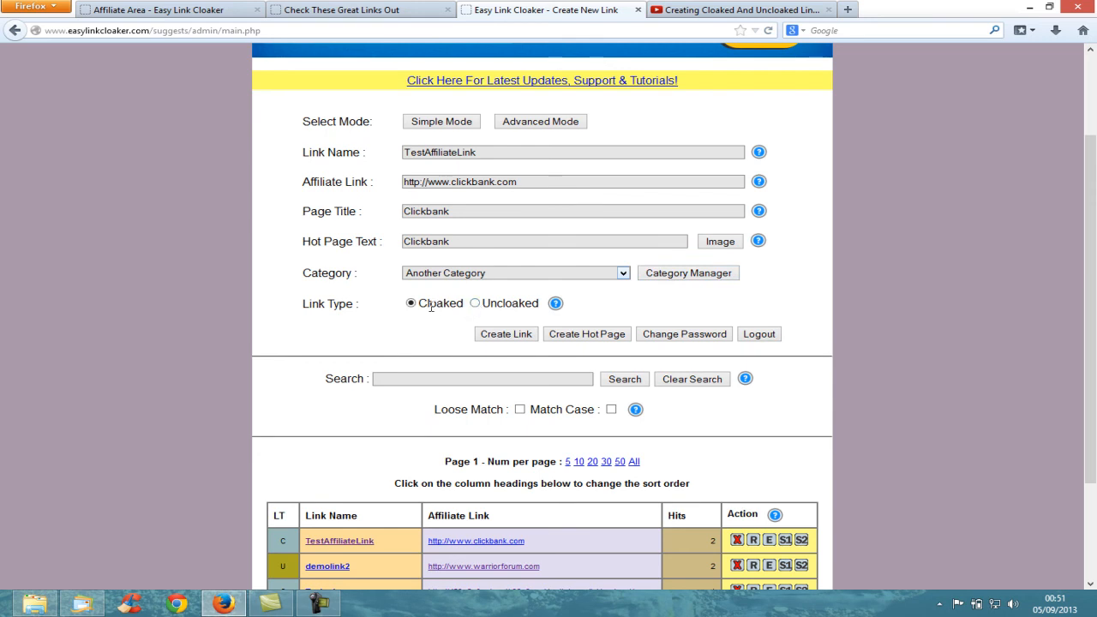
- Test a cloaked link from the table, opening Warrior Forum in a new tab
scroll("down", 3)
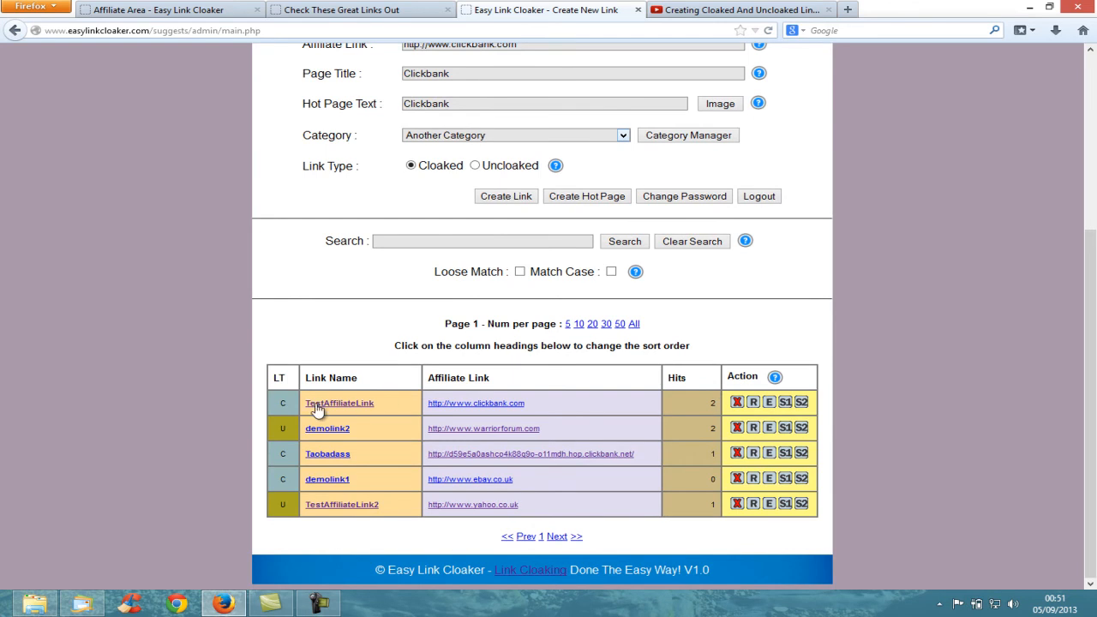
left_click(340, 403)
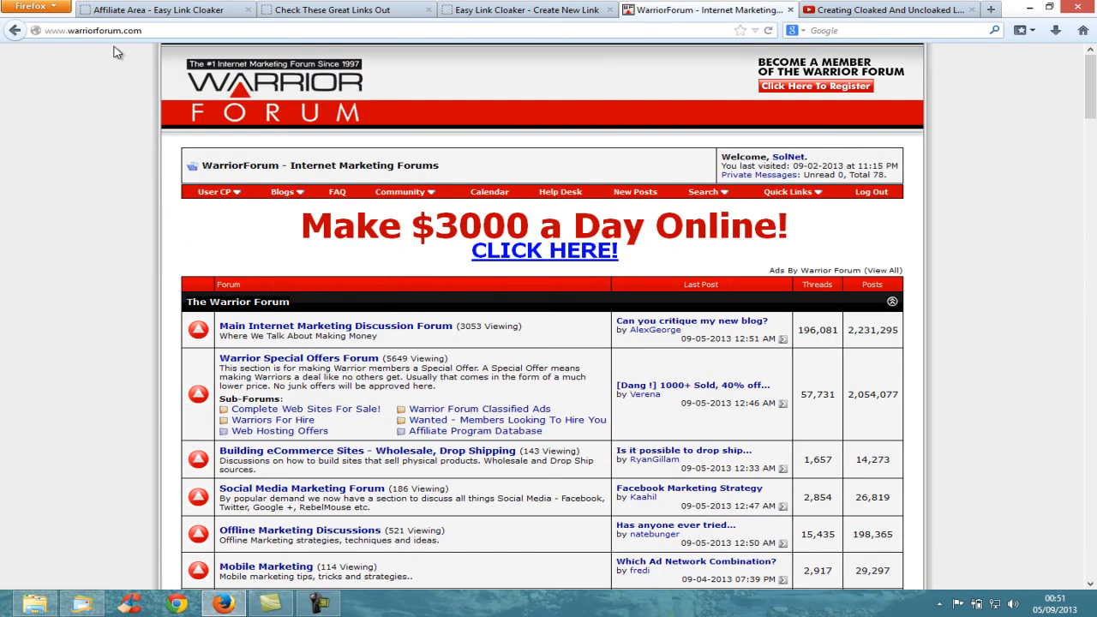
mouse_move(528, 10)
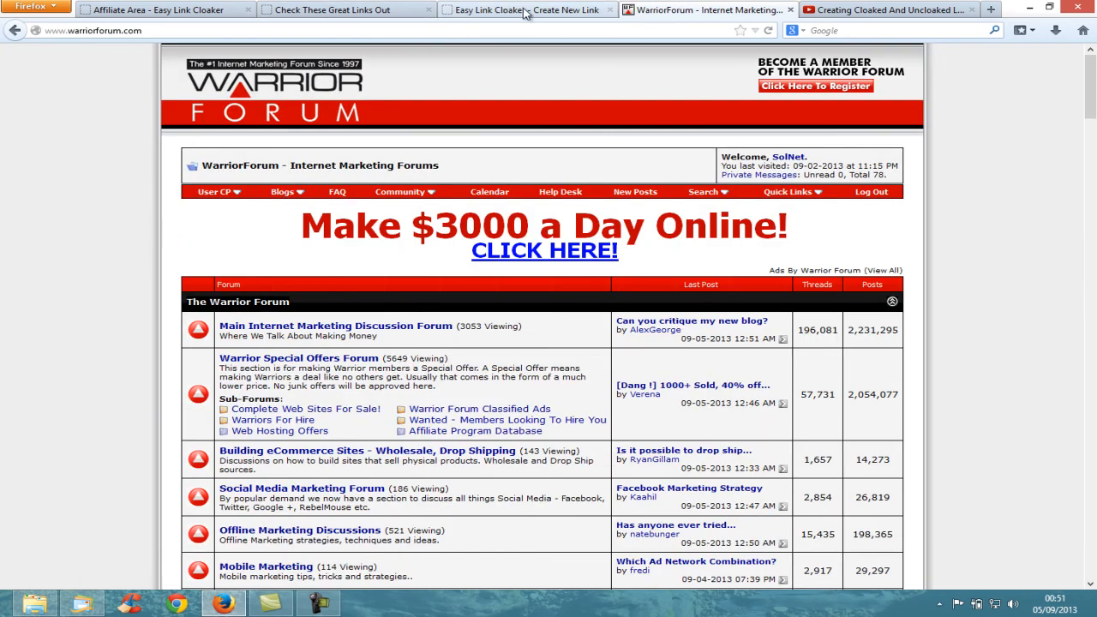
mouse_move(528, 10)
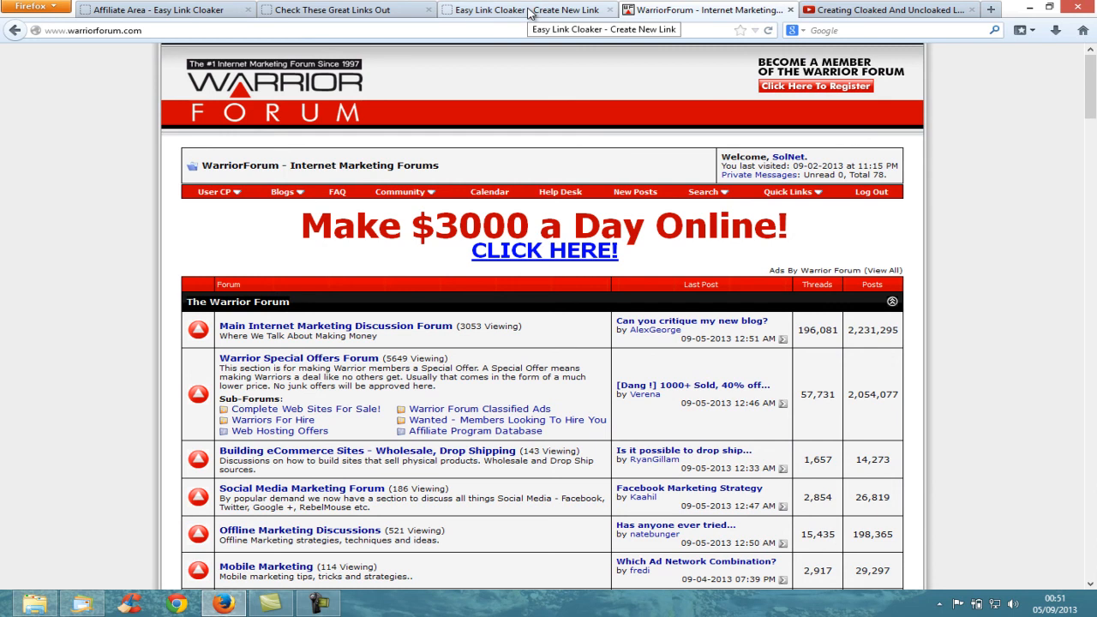
- Bring up the Create Hot Links Page form from the admin page, then return to the Affiliate Area tab
left_click(522, 10)
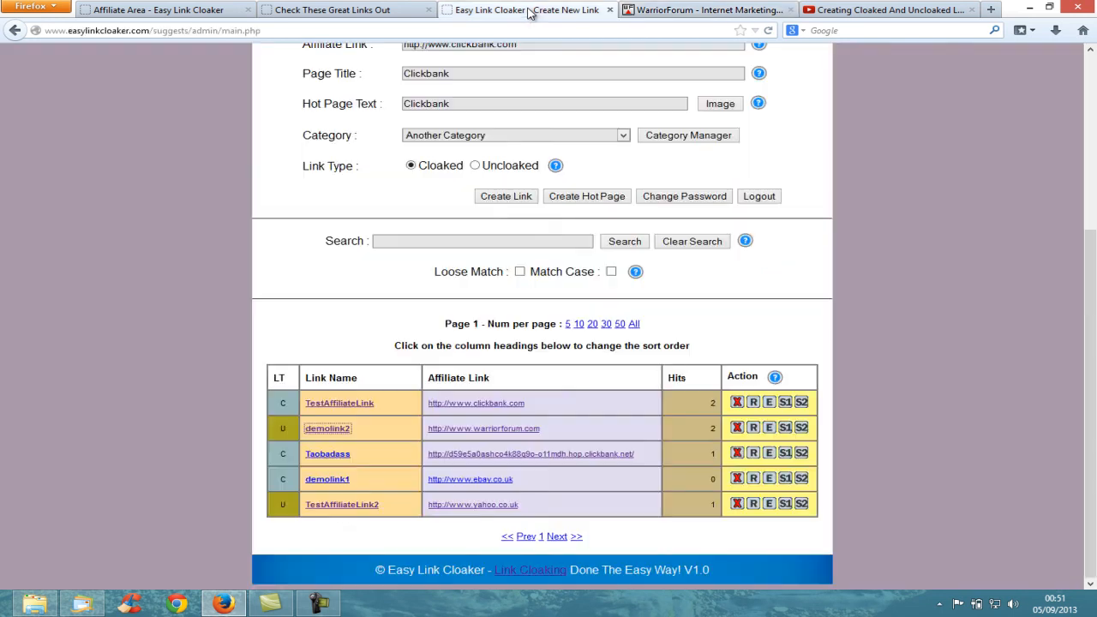
scroll("up", 3)
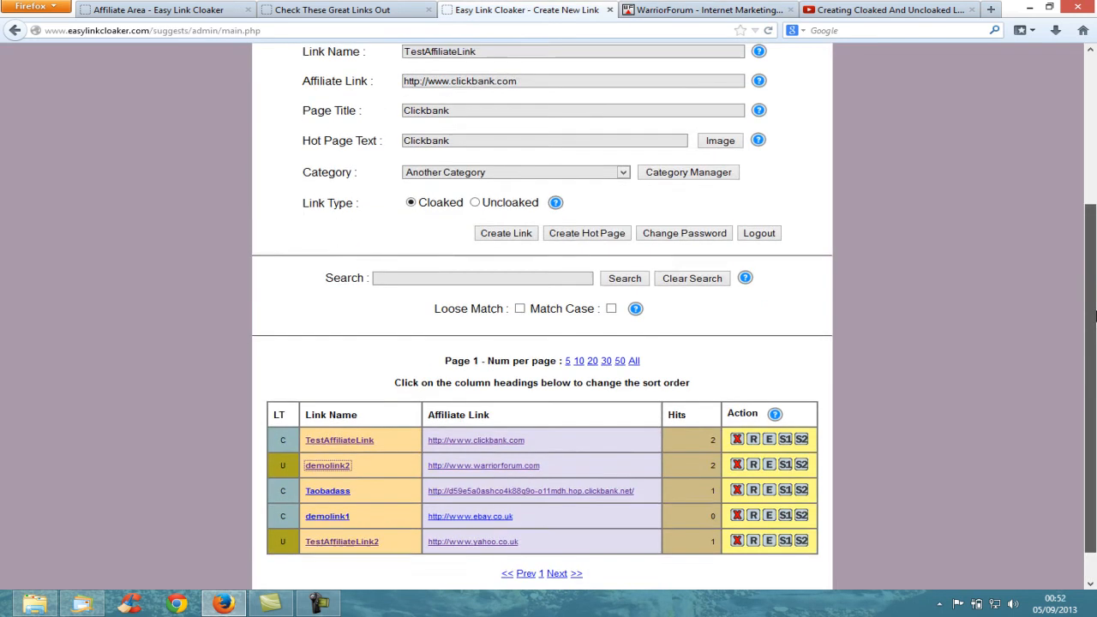
scroll("up", 3)
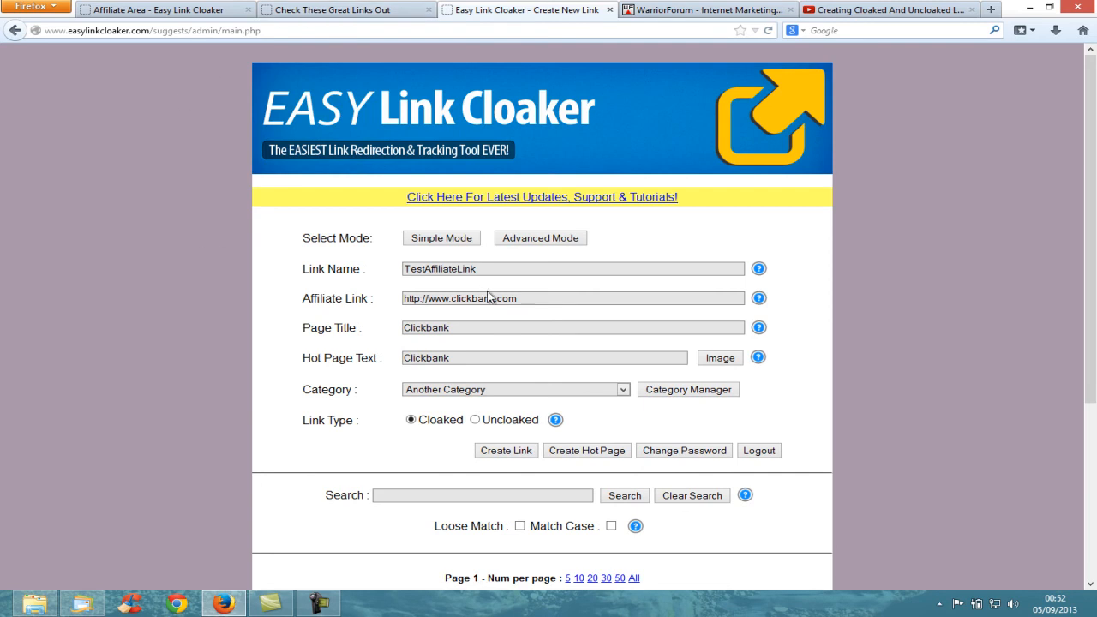
scroll("down", 3)
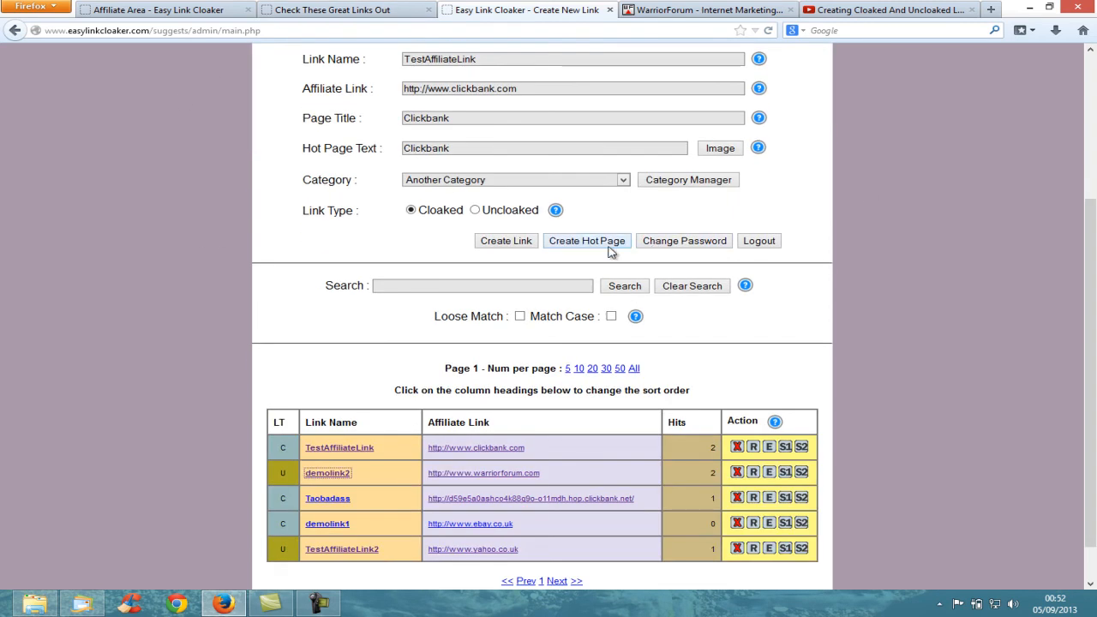
left_click(586, 240)
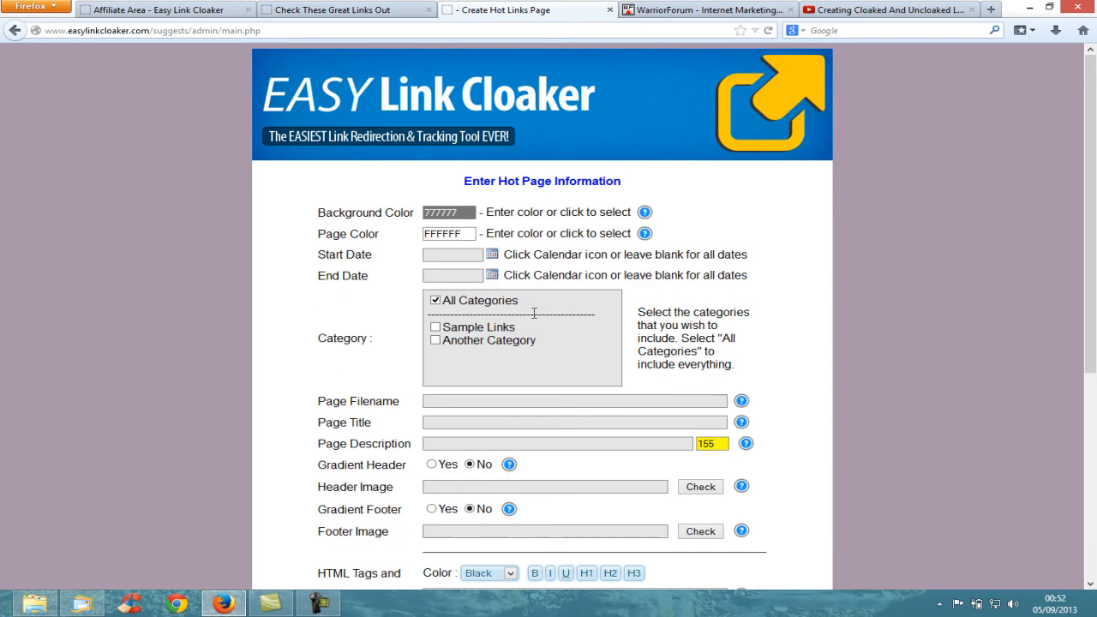
mouse_move(548, 404)
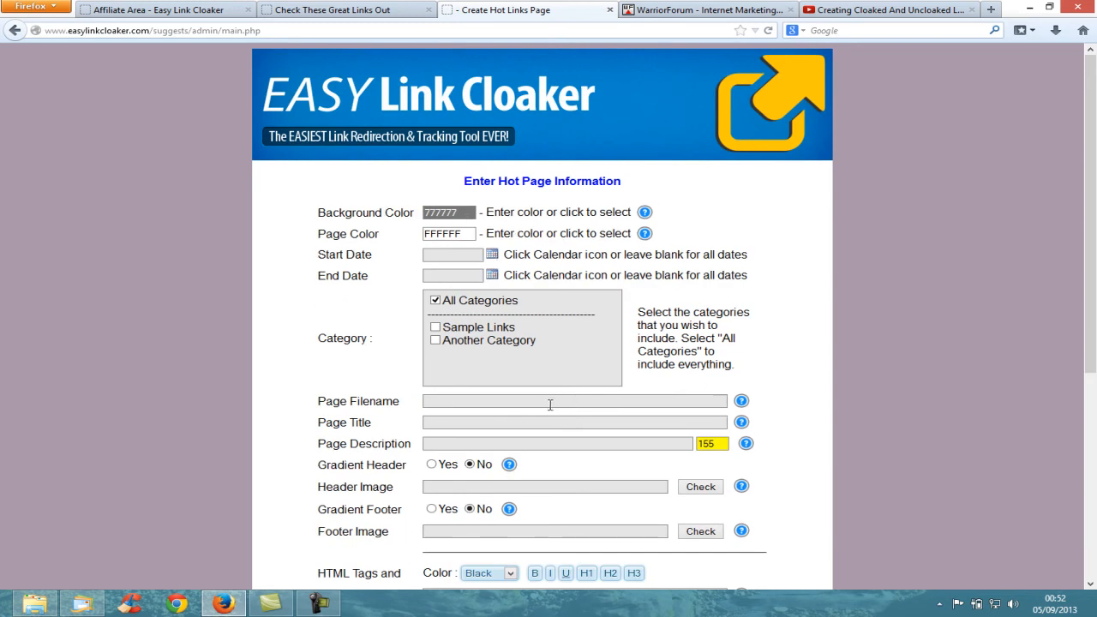
left_click(154, 11)
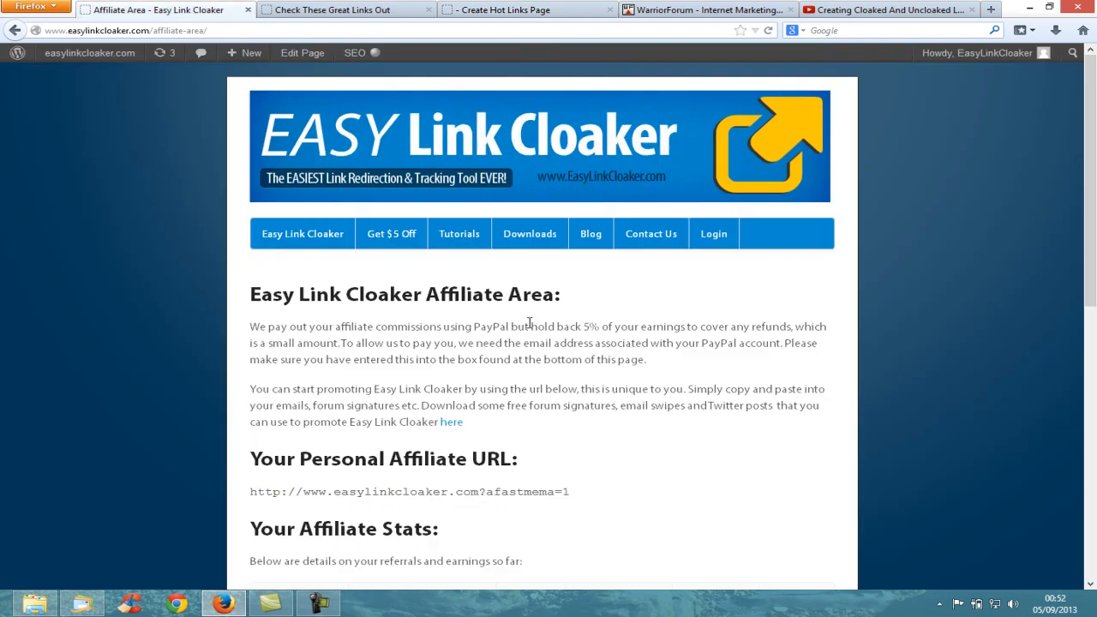
mouse_move(144, 513)
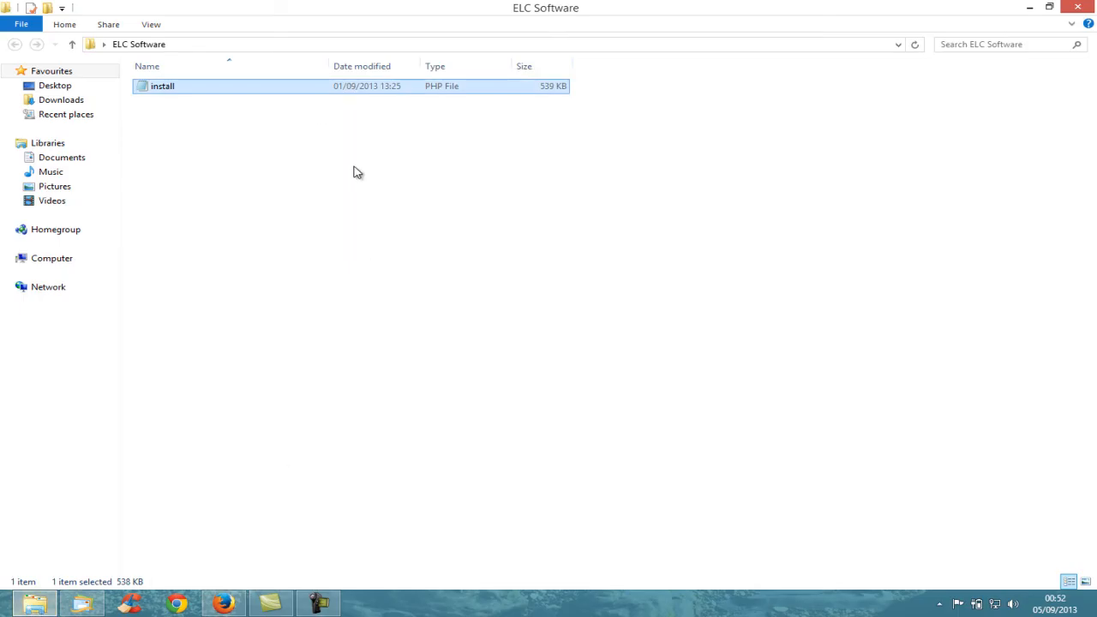
mouse_move(266, 96)
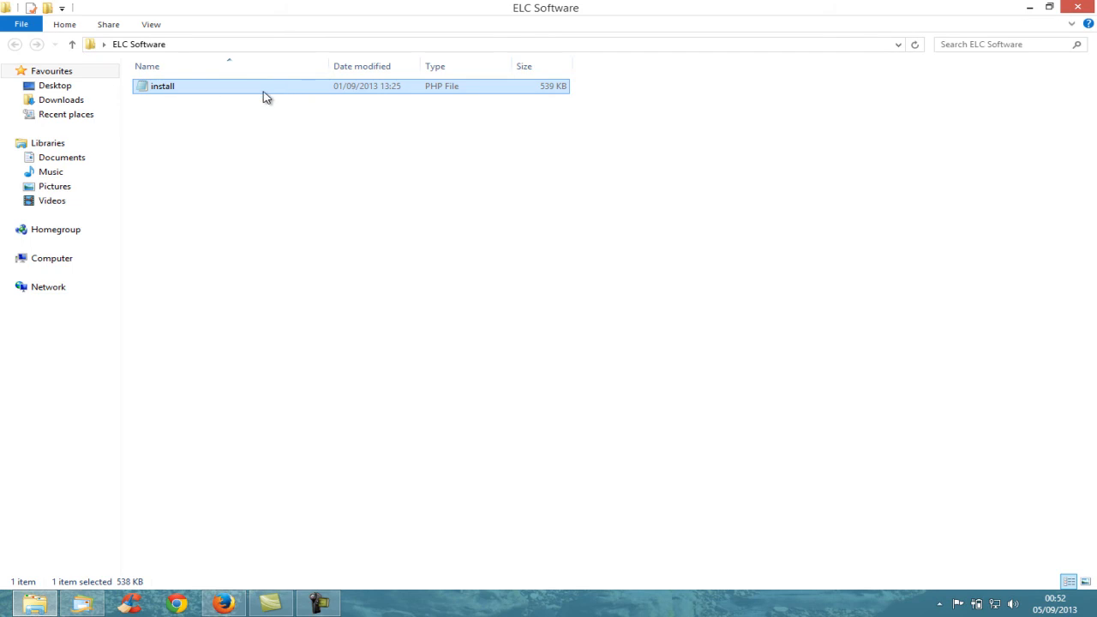
mouse_move(229, 140)
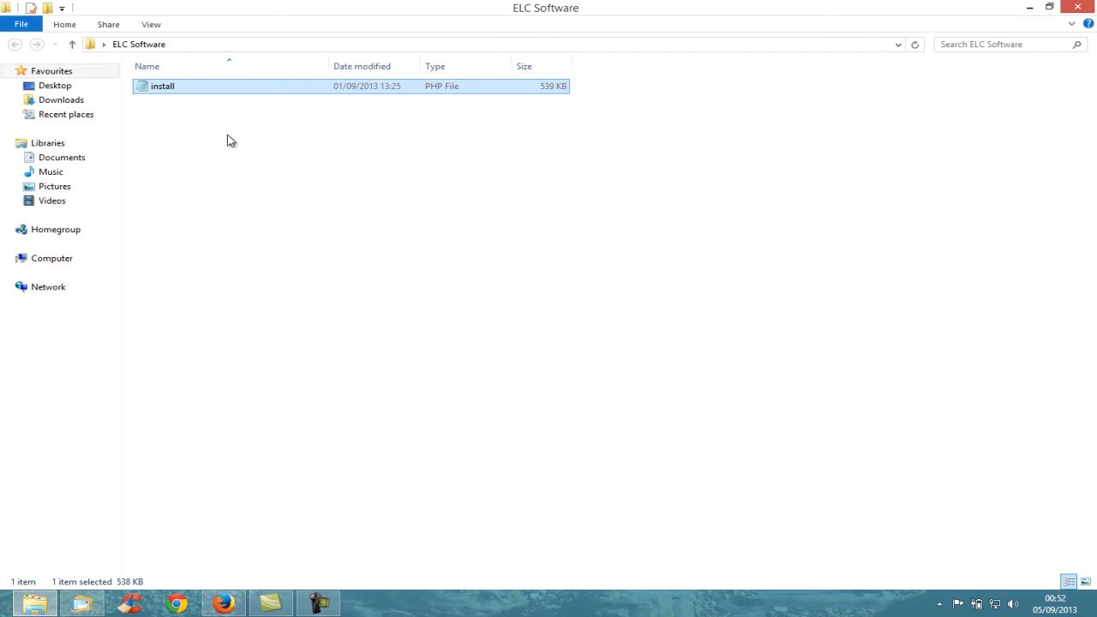
mouse_move(295, 507)
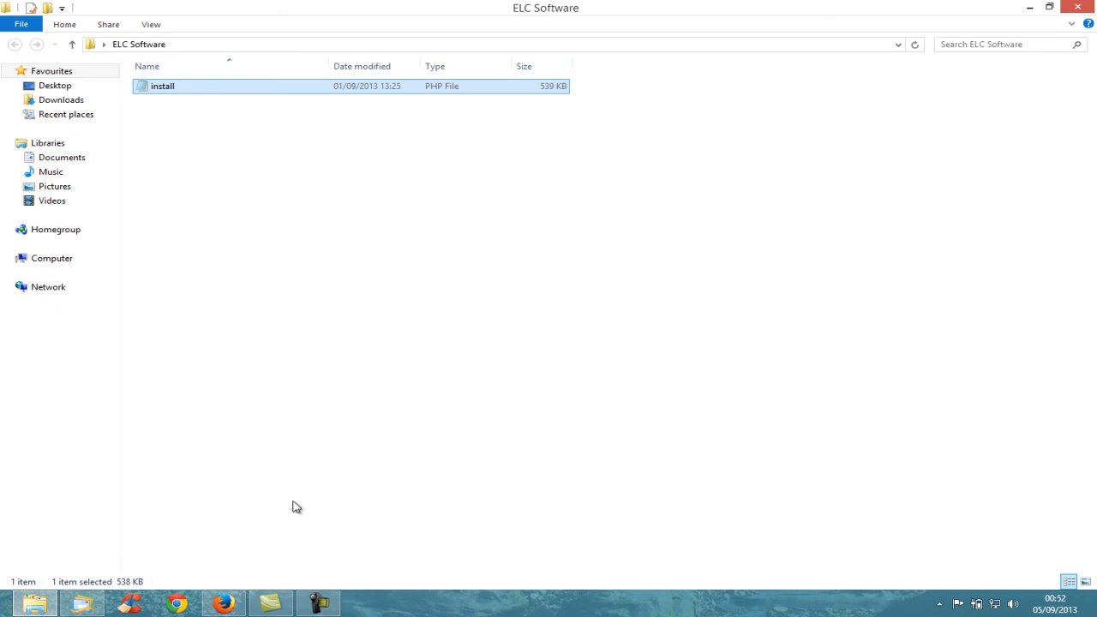
mouse_move(222, 603)
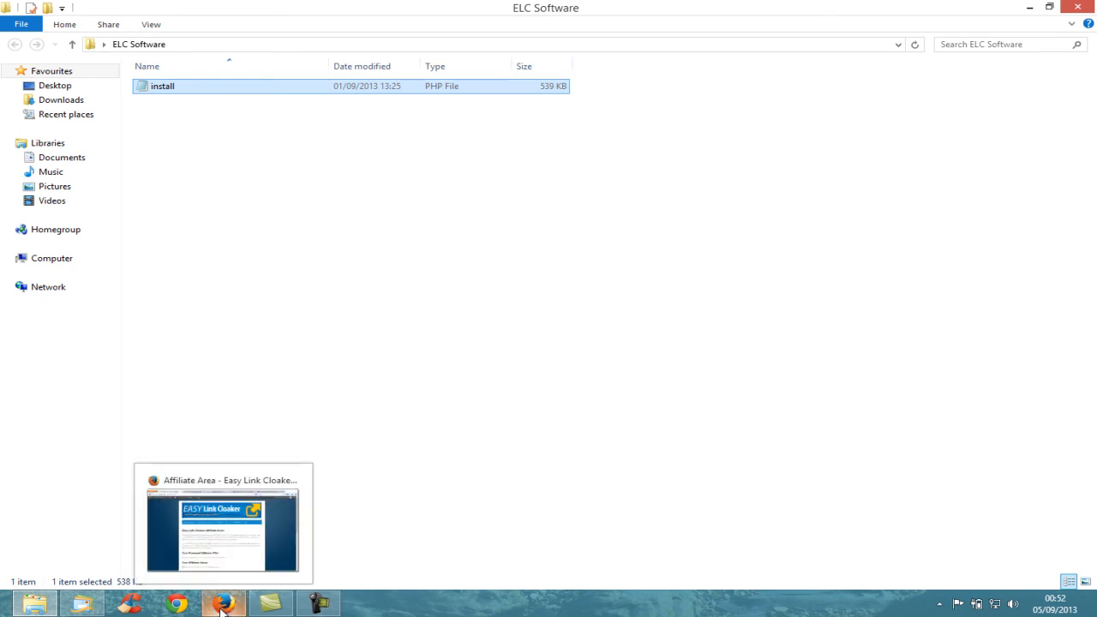
mouse_move(243, 589)
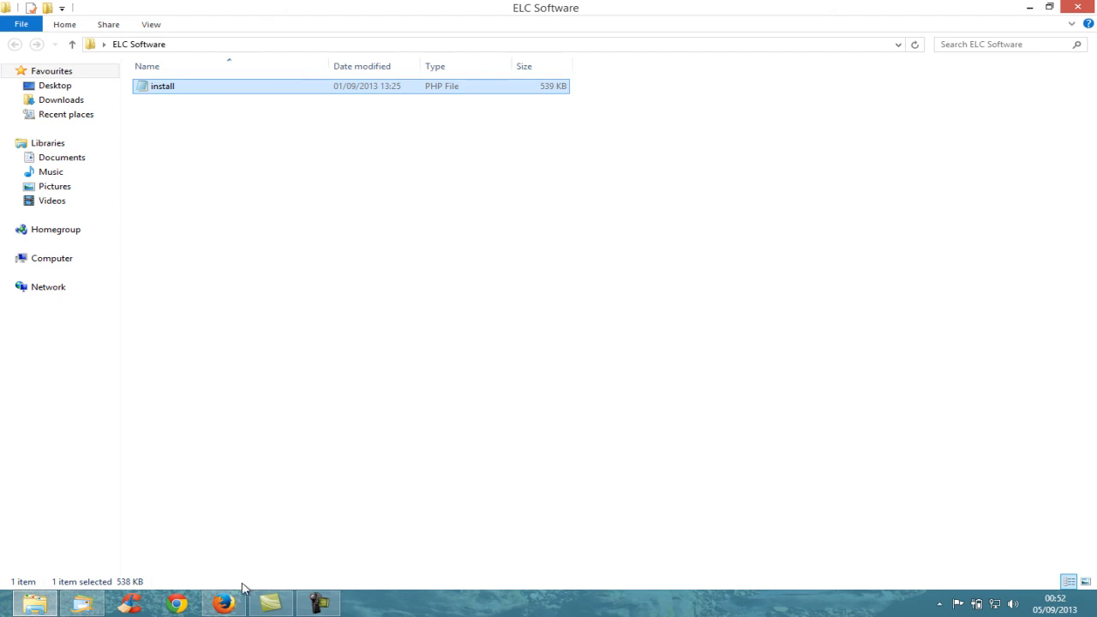
- Restore the Firefox window showing the Affiliate Area page with the personal affiliate URL
left_click(223, 603)
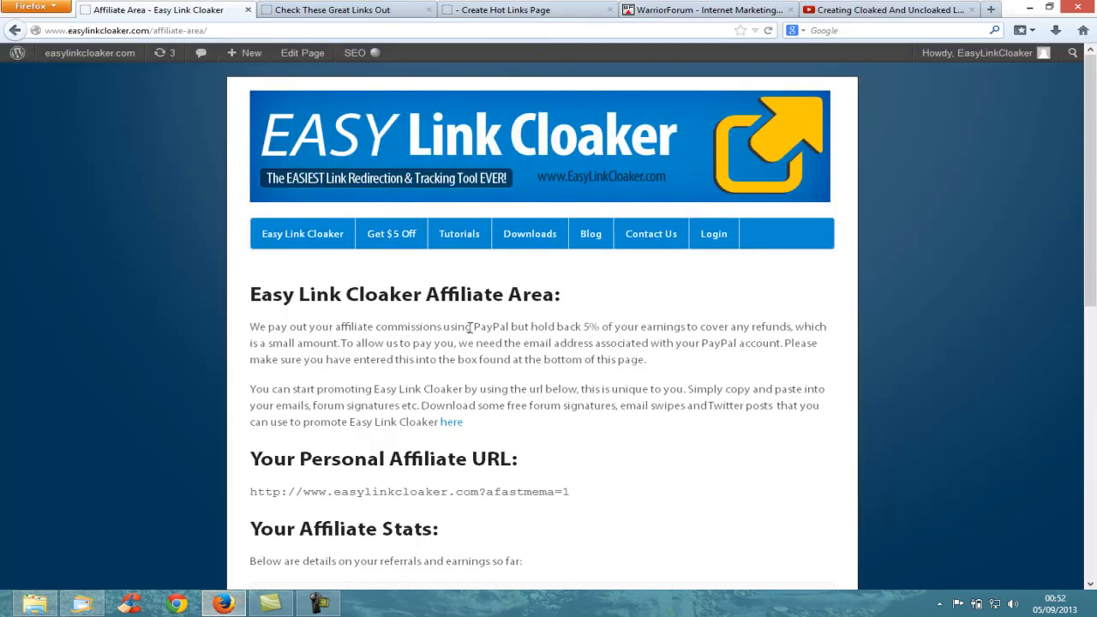
mouse_move(819, 360)
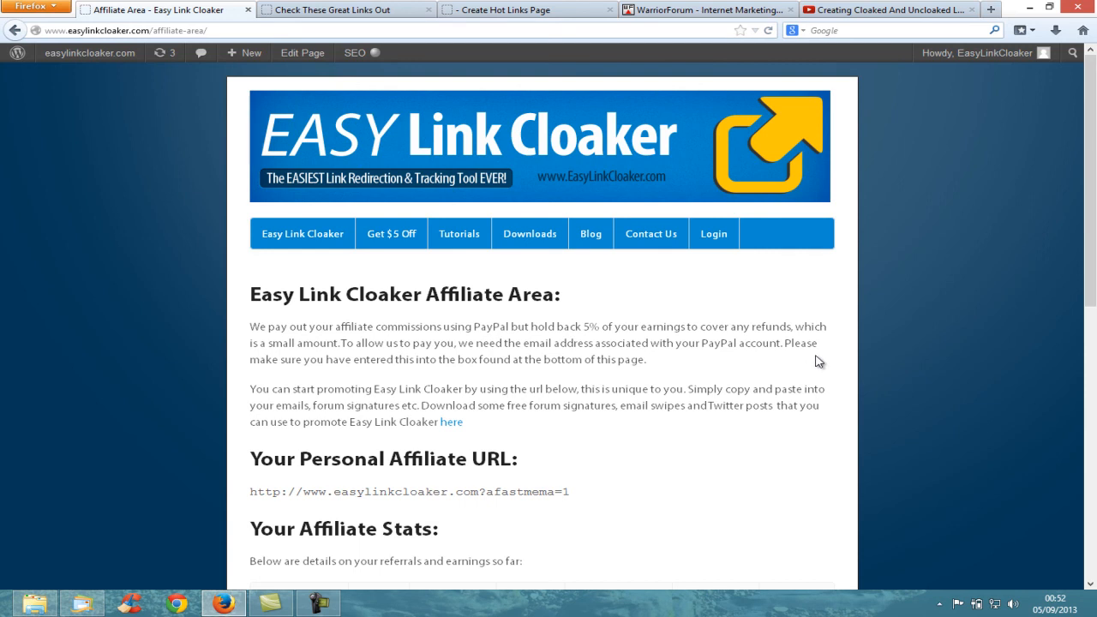
mouse_move(1037, 163)
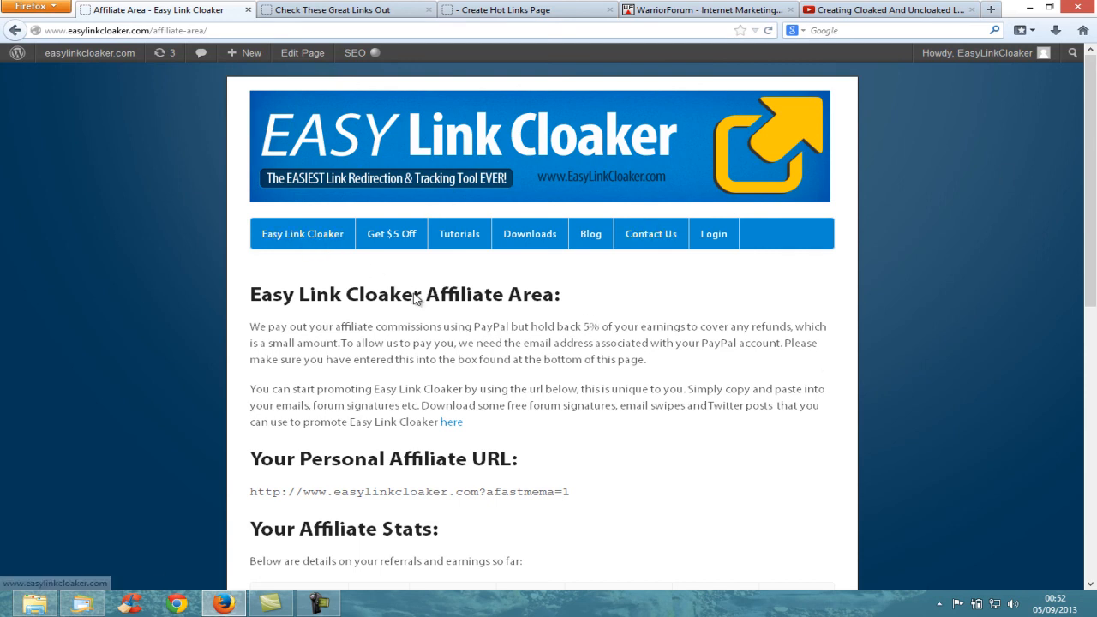
mouse_move(610, 329)
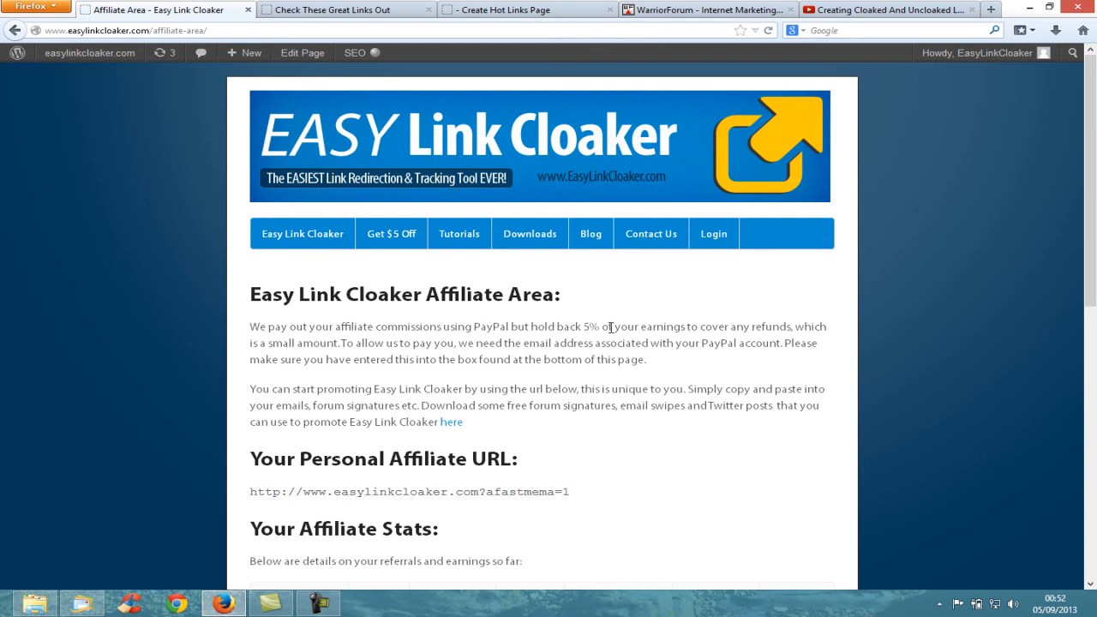